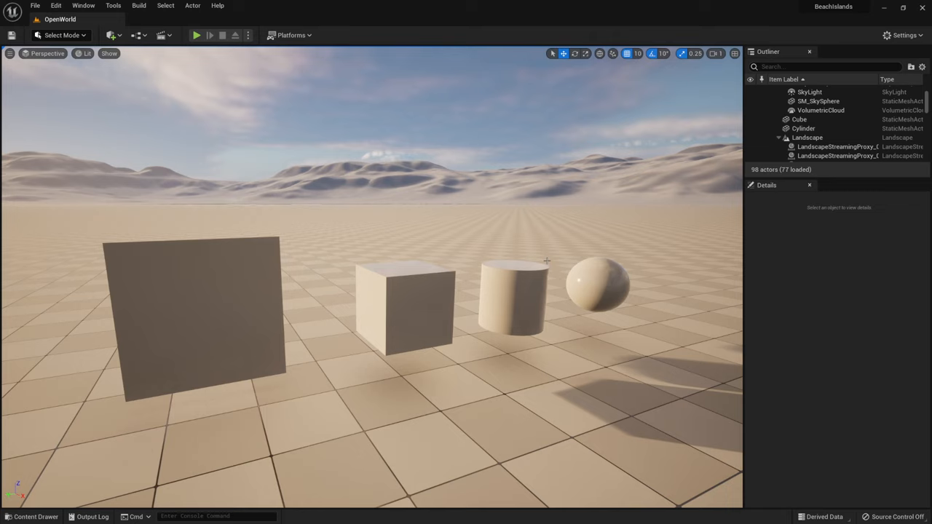
mouse_move(345, 290)
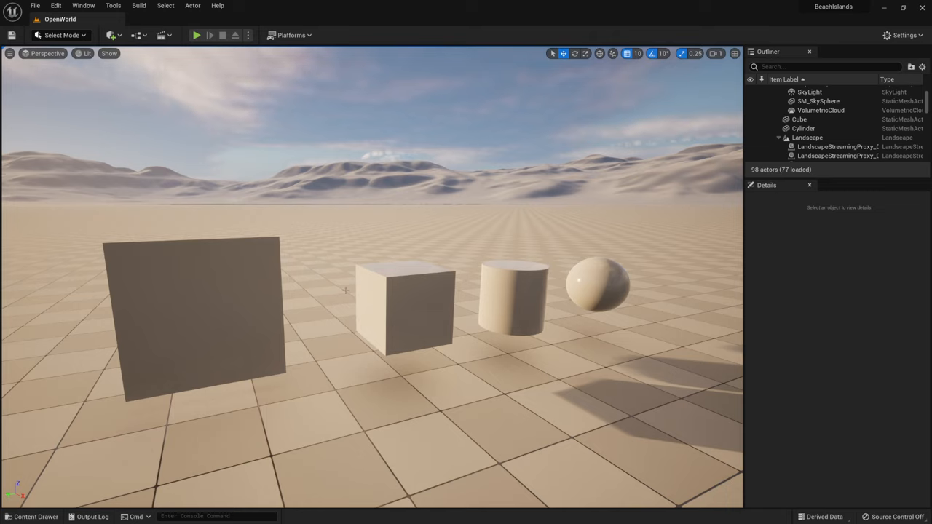
mouse_move(410, 272)
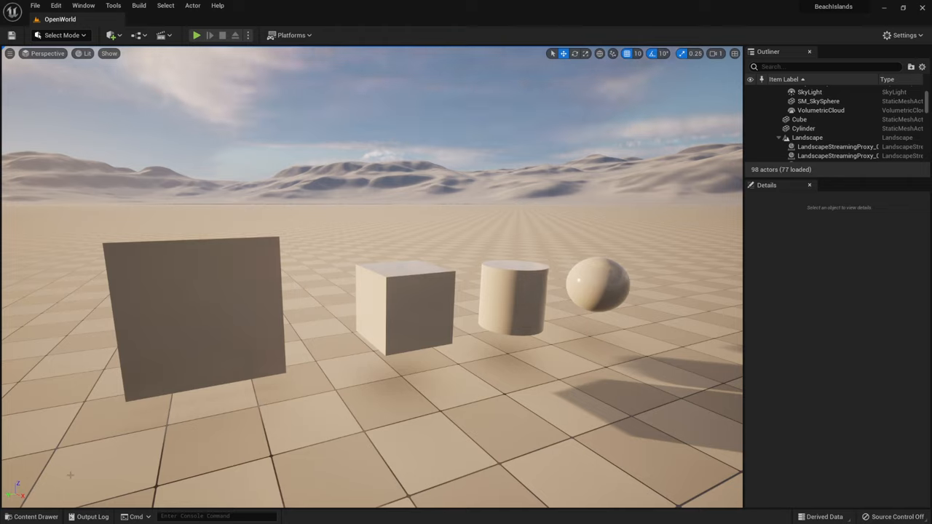
mouse_move(30, 517)
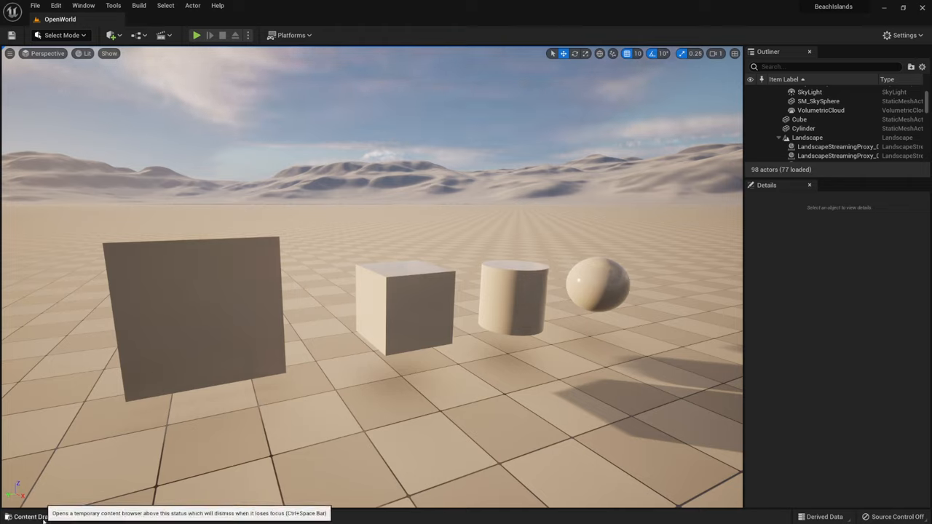
Step: Add a Material asset named Glass in the GlassMat folder via the Content Drawer
left_click(29, 516)
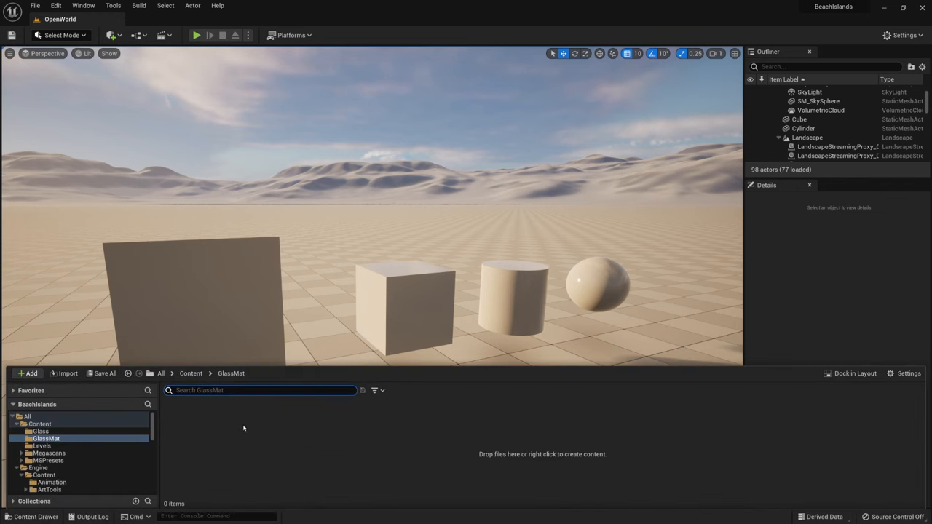
left_click(31, 373)
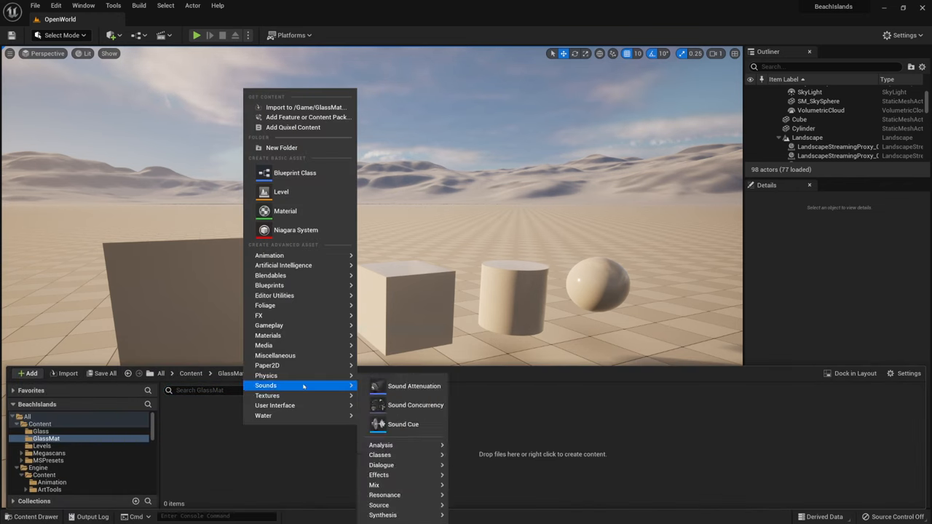
mouse_move(285, 212)
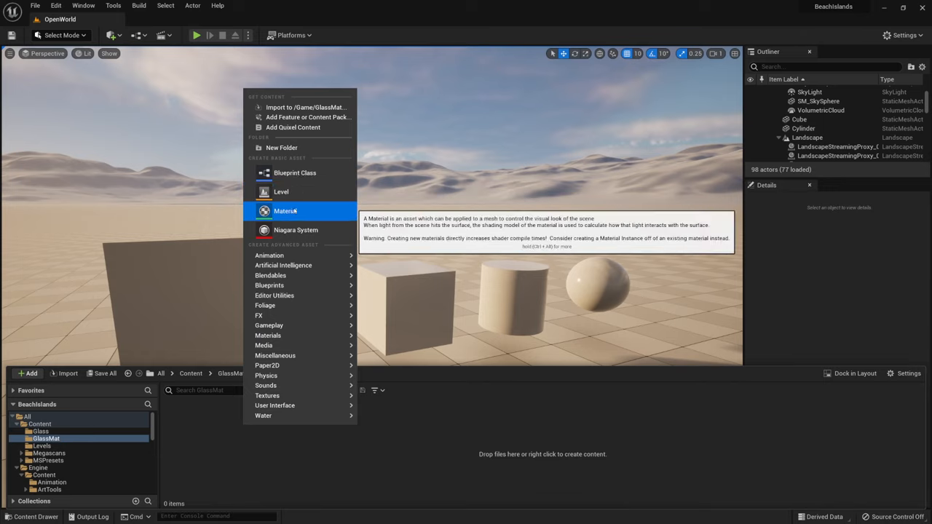
left_click(285, 210)
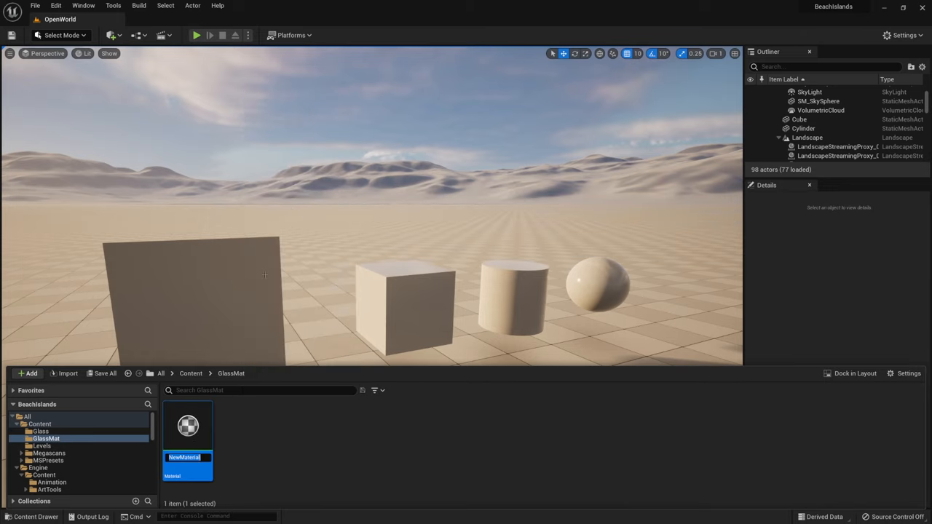
mouse_move(297, 444)
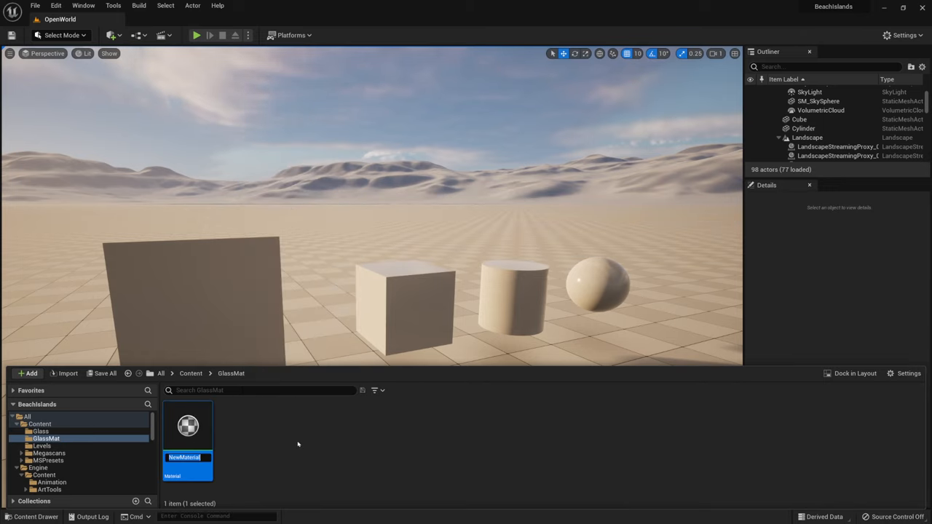
type("Glass")
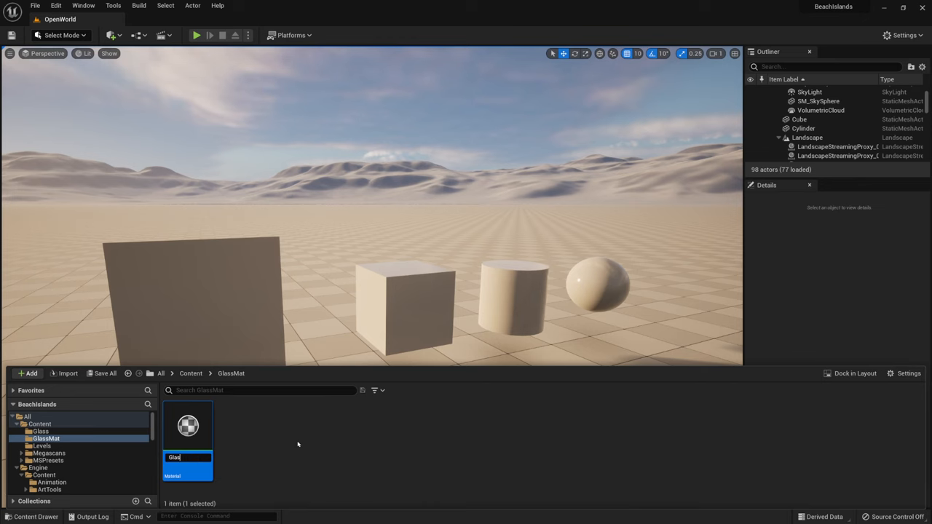
mouse_move(188, 425)
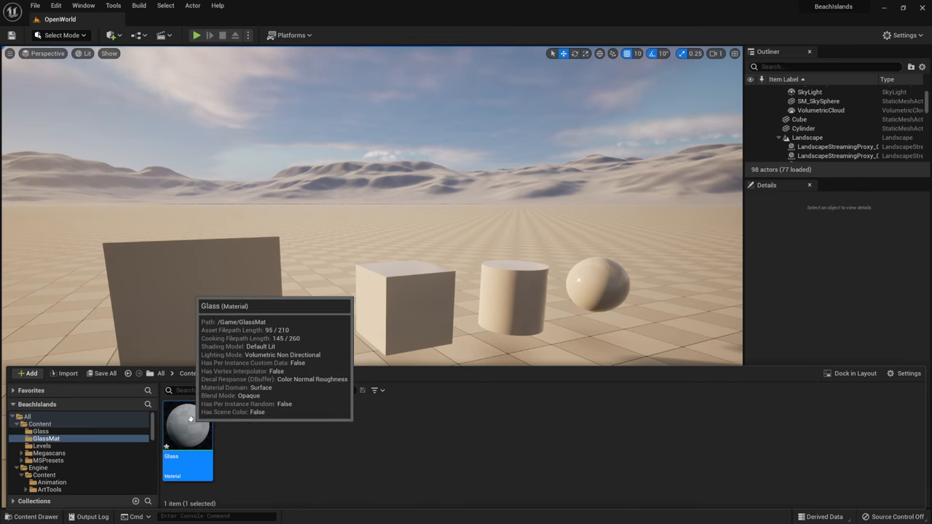
Step: Bring the Glass material up in the Material Editor with its empty graph
double_click(186, 425)
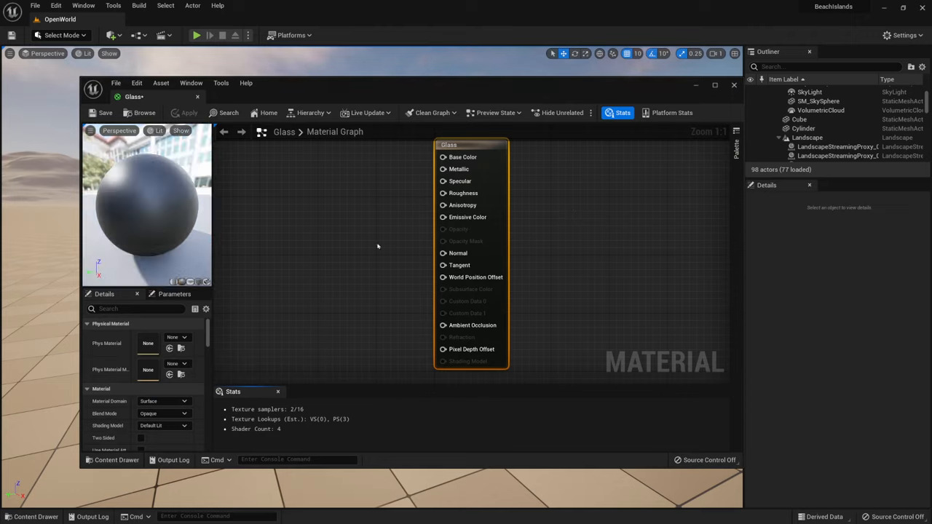
mouse_move(466, 146)
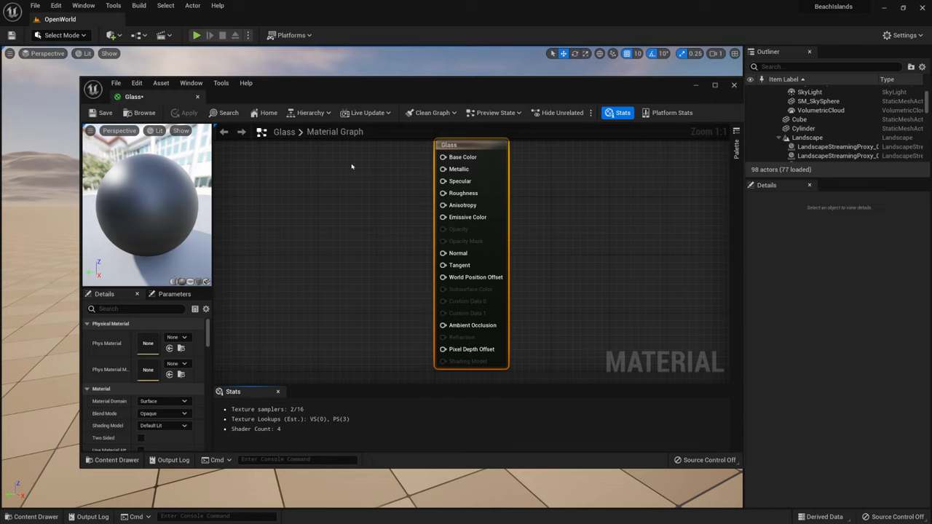
mouse_move(477, 142)
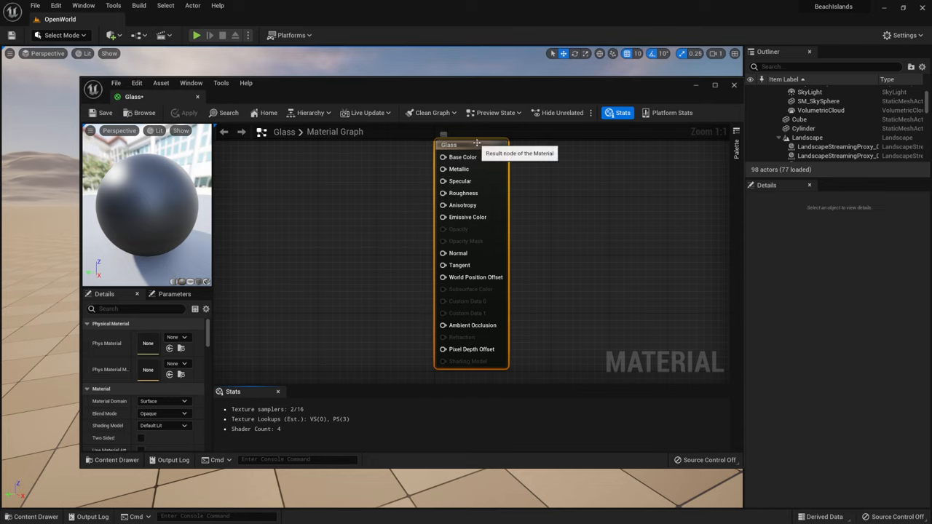
mouse_move(478, 151)
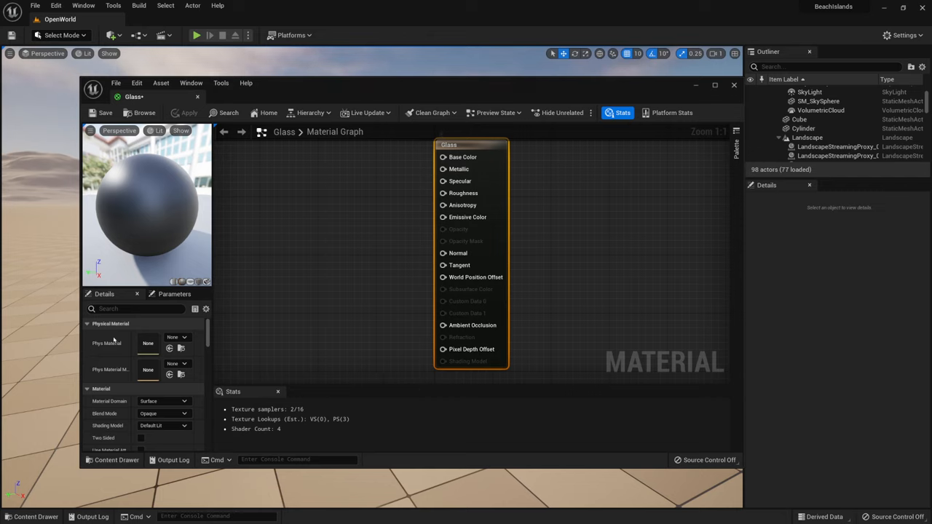
mouse_move(125, 411)
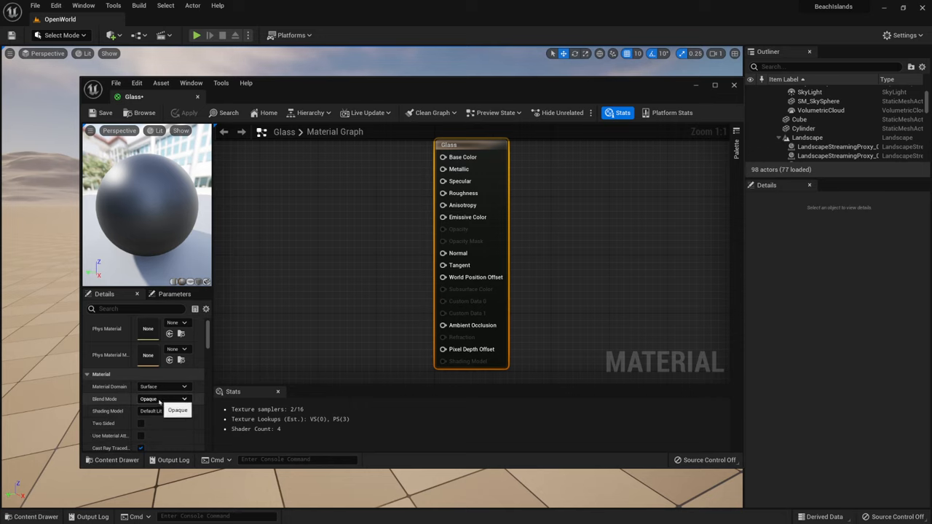
mouse_move(451, 235)
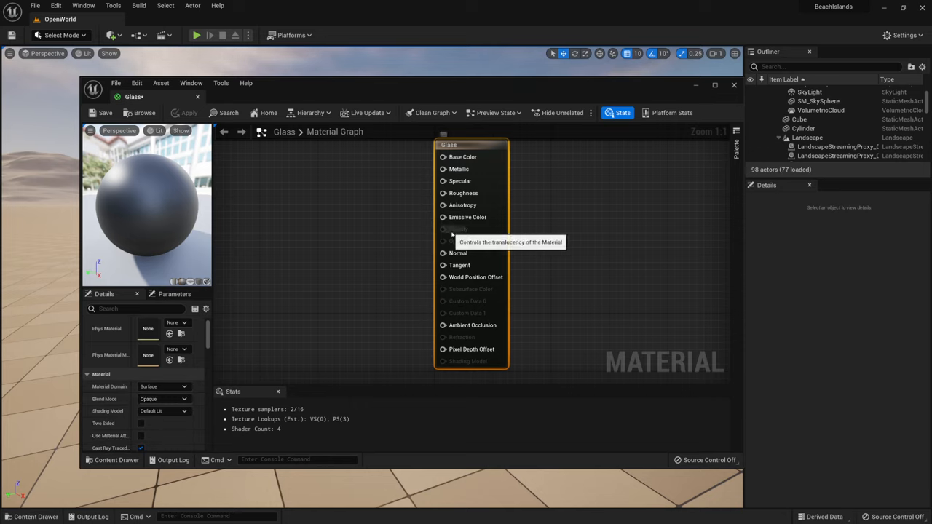
mouse_move(464, 233)
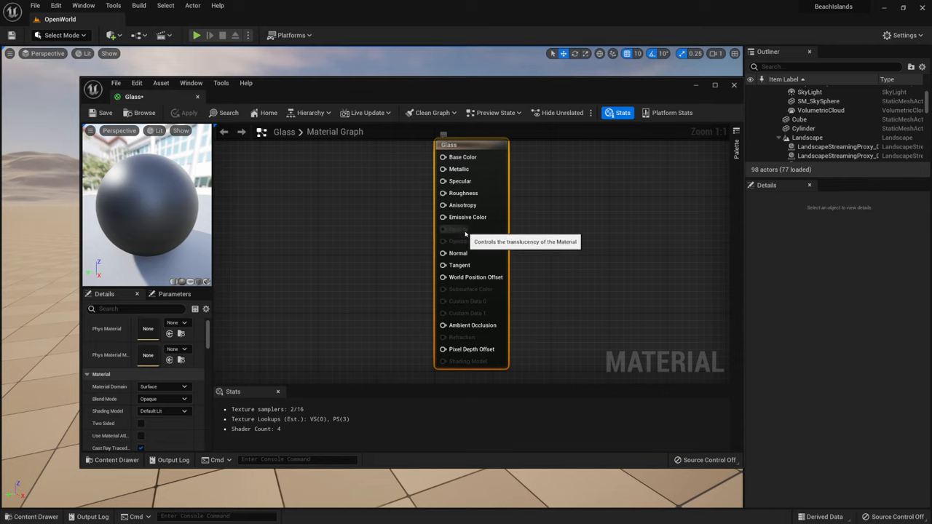
Step: Set Blend Mode to Translucent and Lighting Mode to Surface TranslucencyVolume
left_click(163, 399)
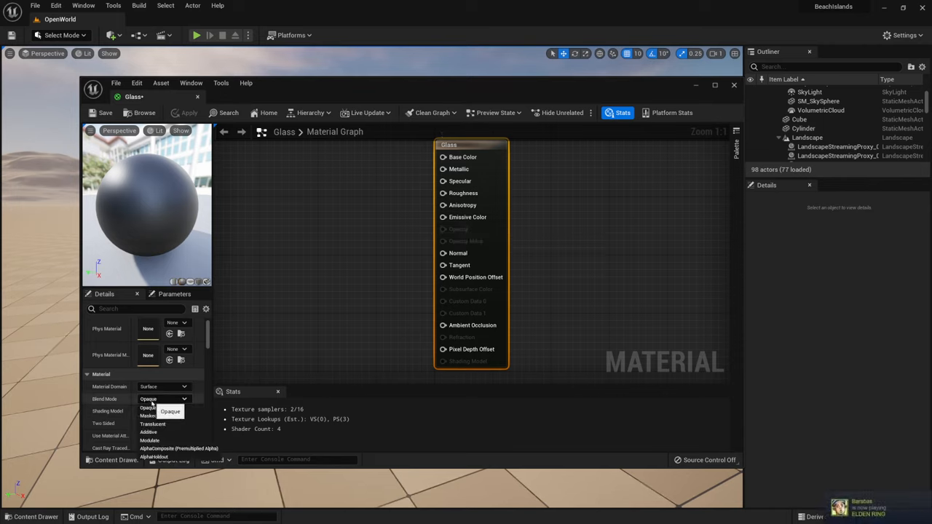
left_click(152, 424)
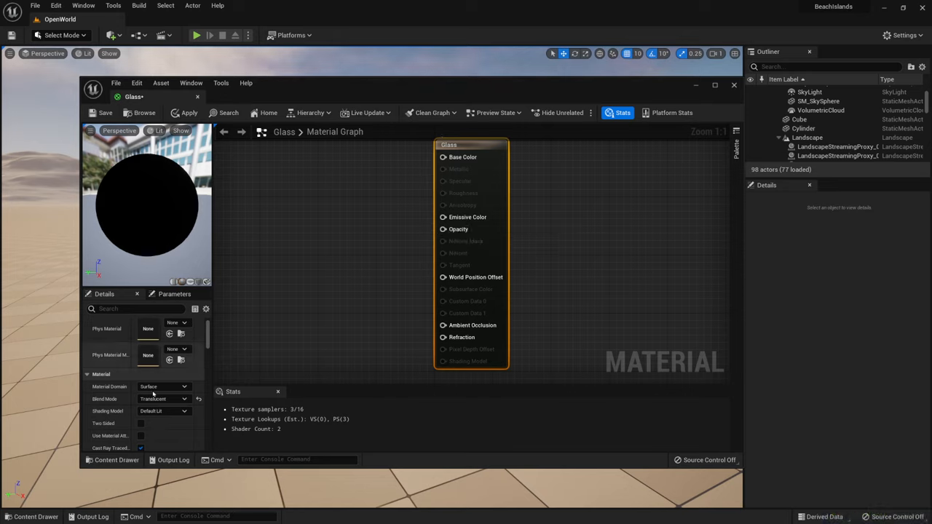
scroll("down", 3)
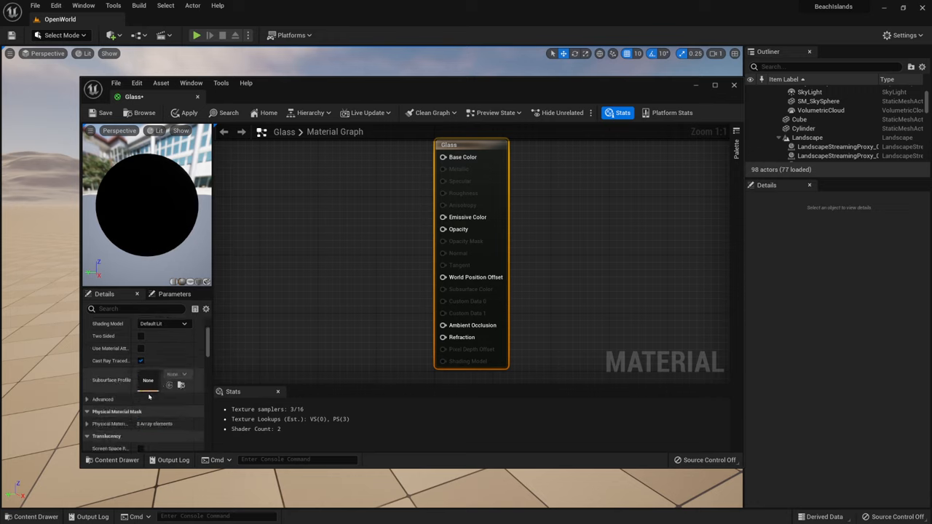
scroll("down", 3)
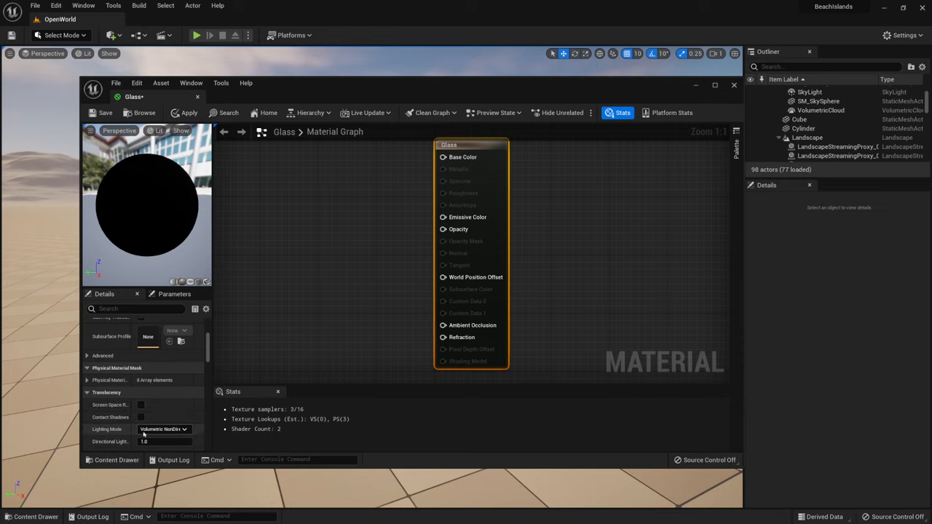
mouse_move(169, 428)
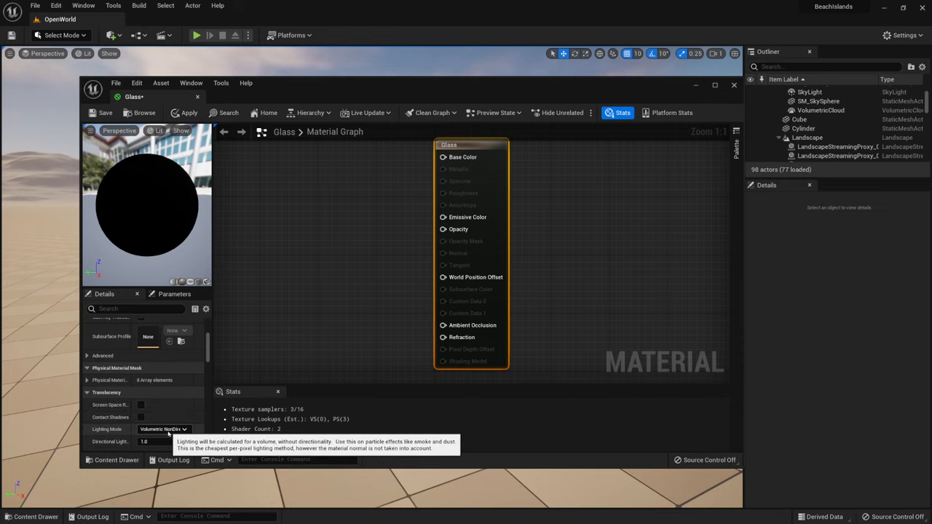
left_click(184, 428)
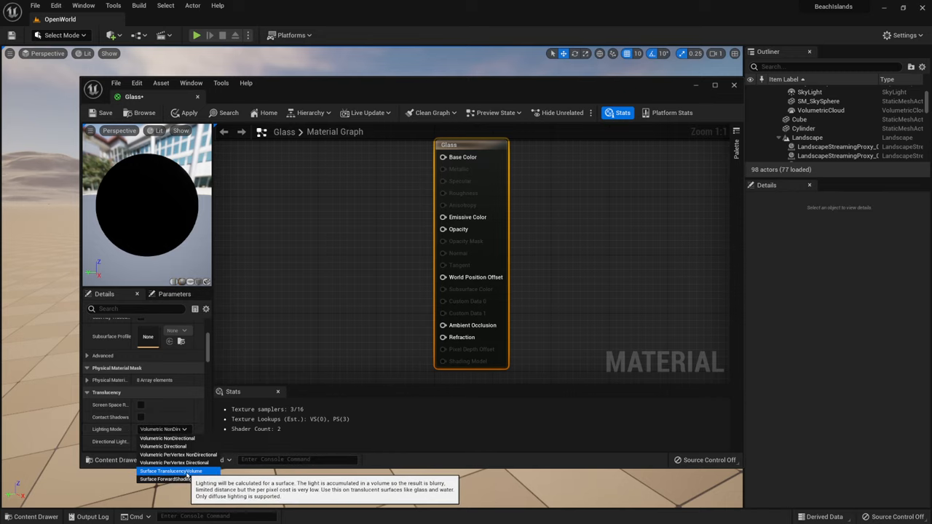
left_click(172, 472)
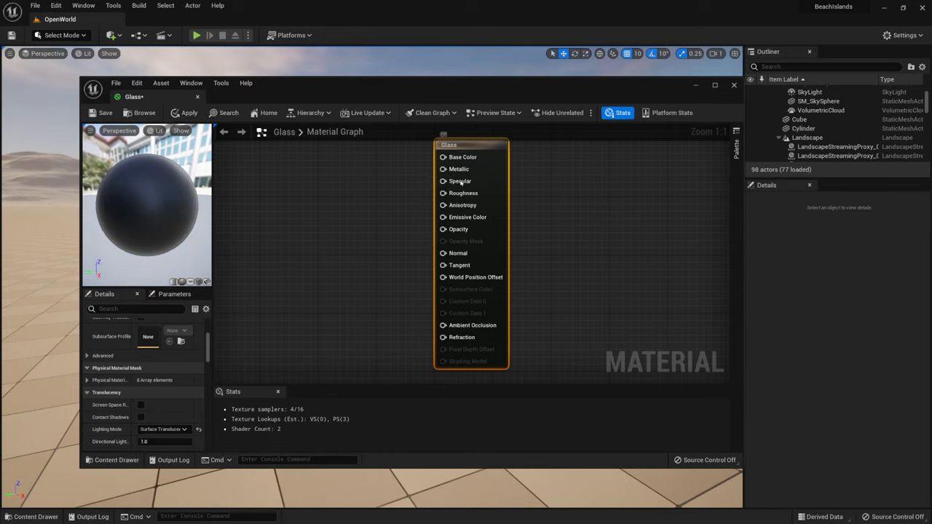
mouse_move(431, 212)
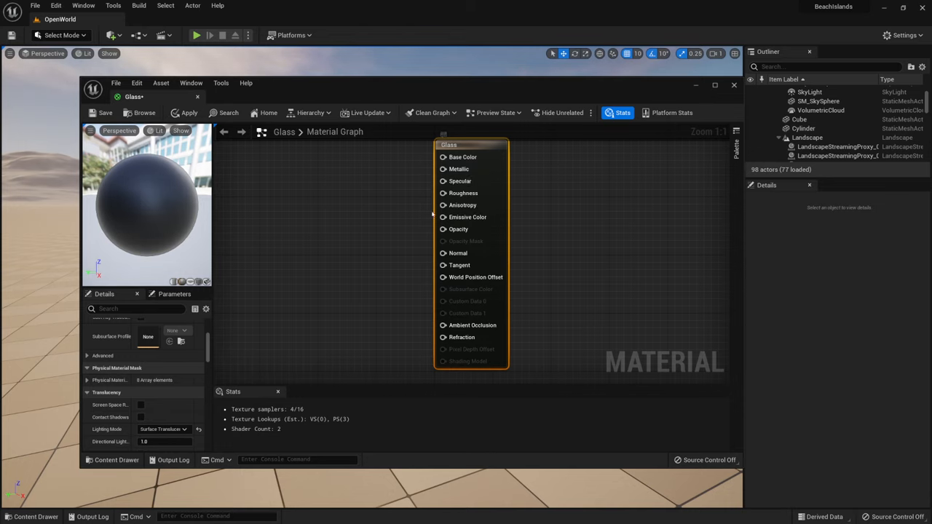
mouse_move(393, 224)
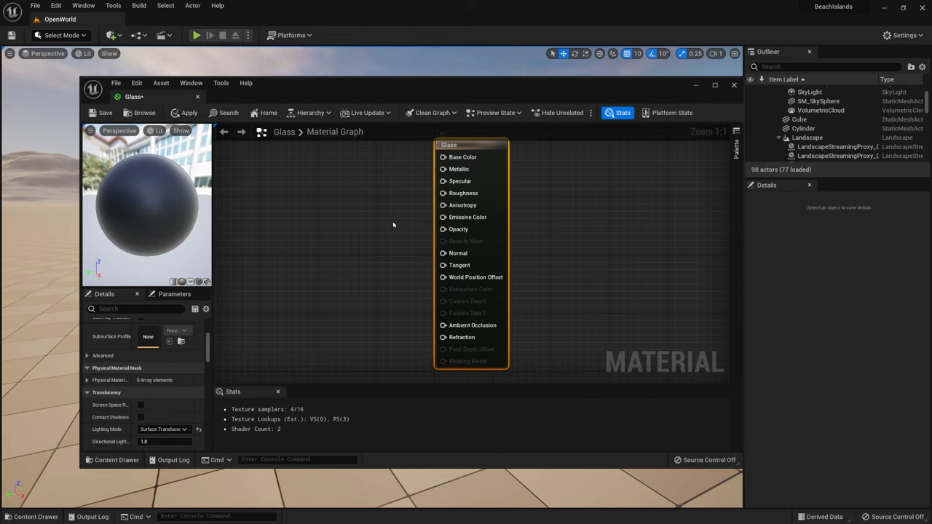
mouse_move(357, 268)
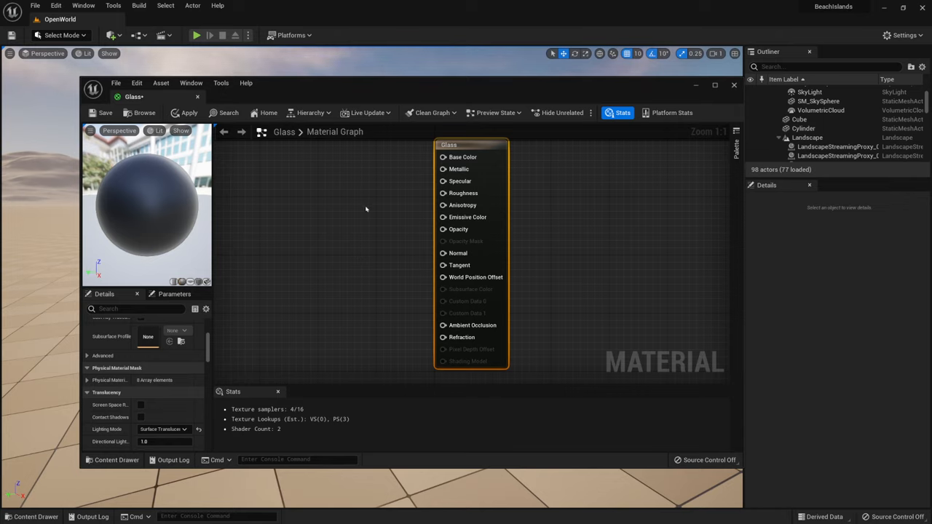
mouse_move(396, 184)
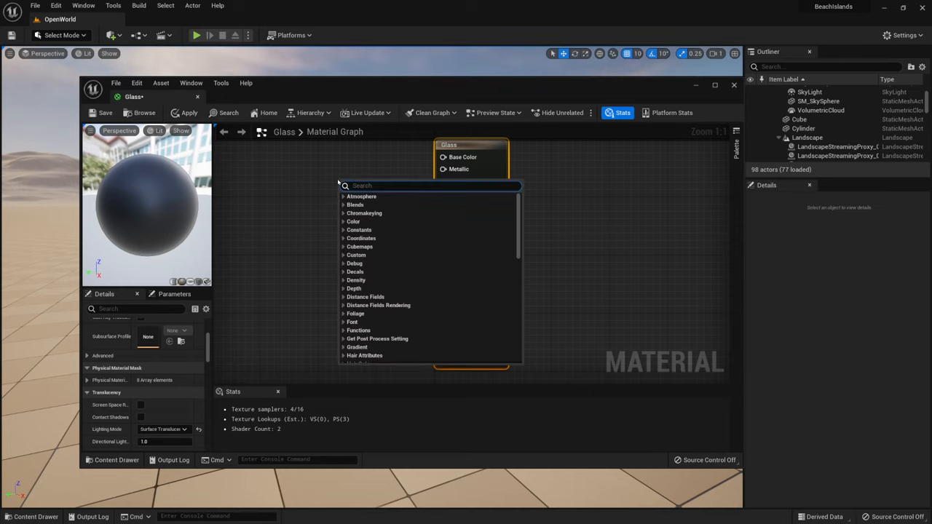
Step: Feed Base Color from a Constant3Vector node set to a dark teal
type("3")
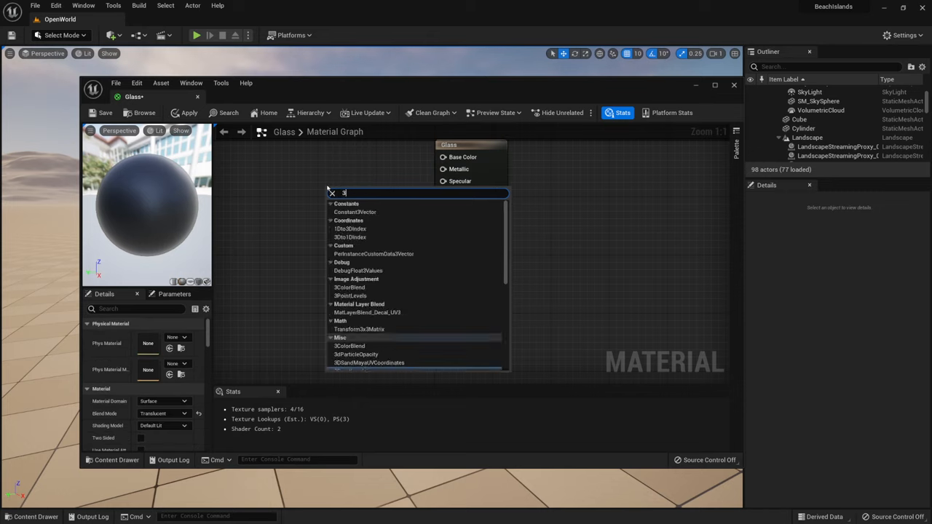
type("vec")
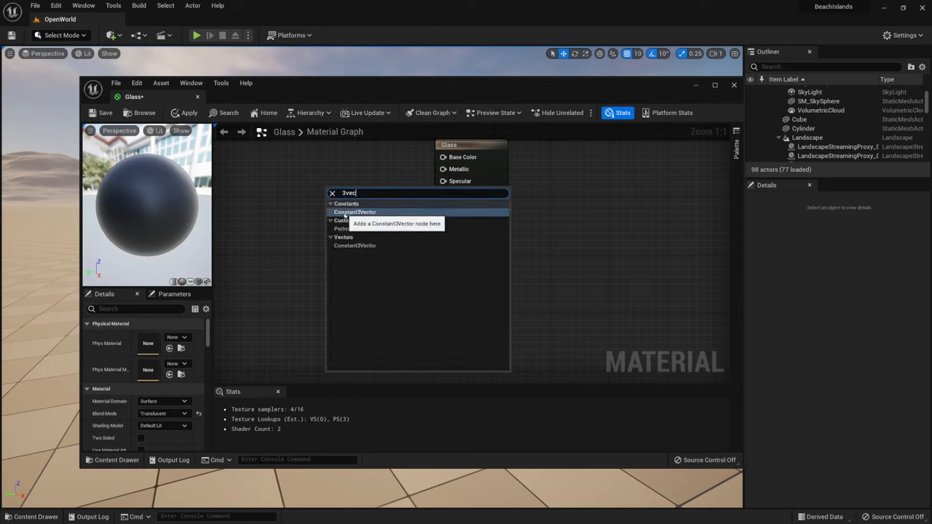
left_click(356, 212)
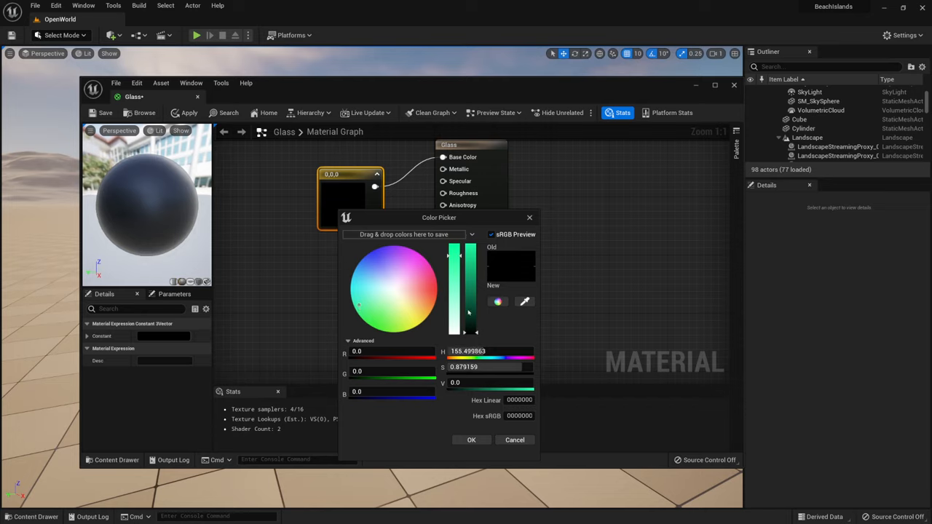
left_click_drag(464, 334, 465, 327)
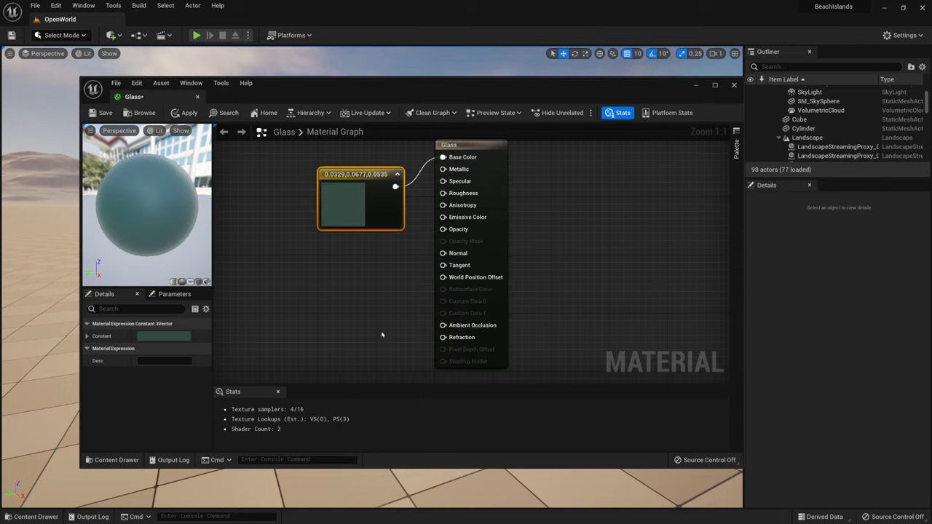
mouse_move(350, 290)
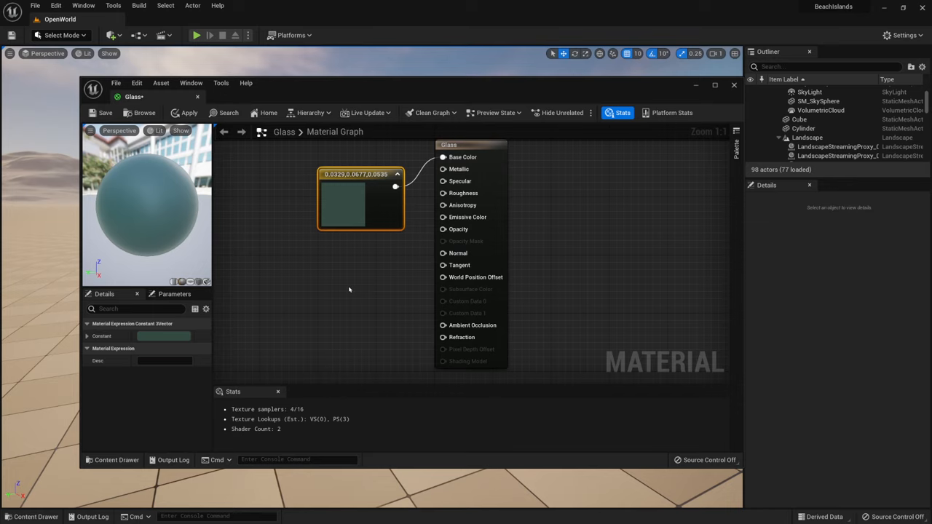
mouse_move(322, 181)
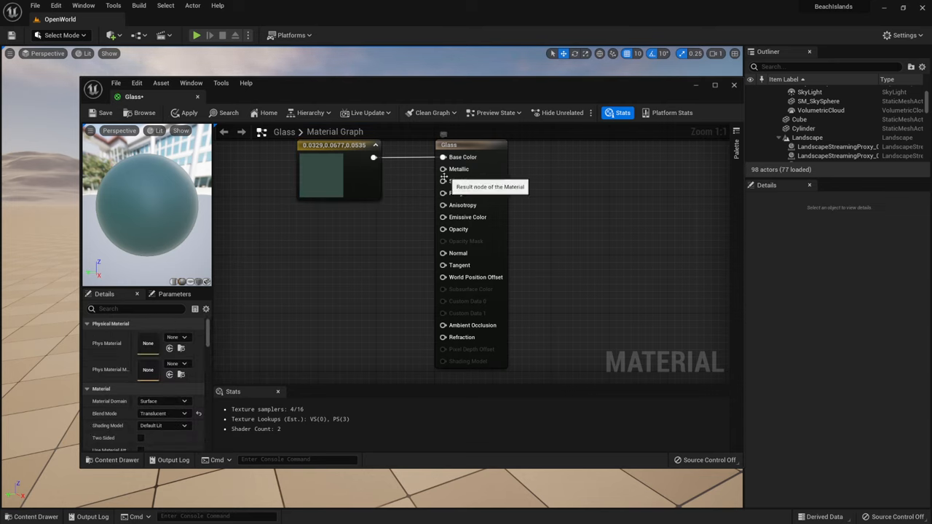
mouse_move(361, 224)
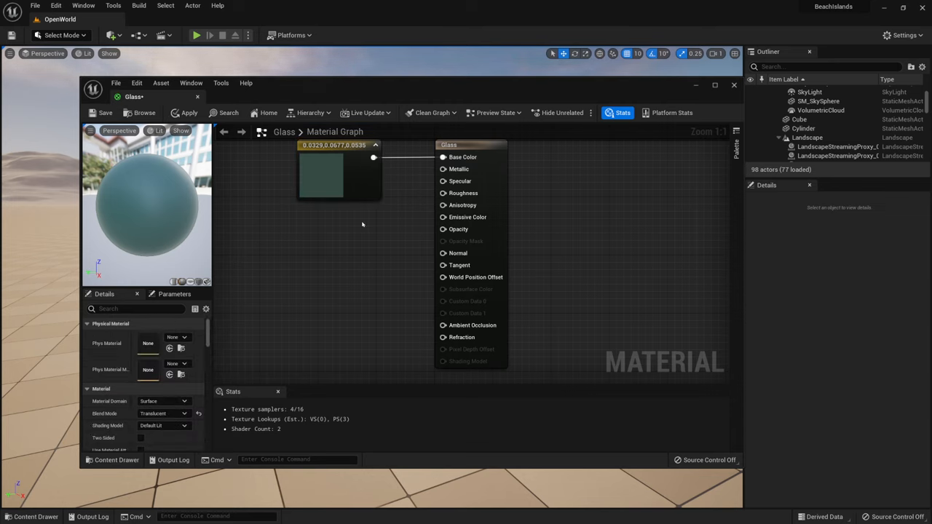
mouse_move(352, 233)
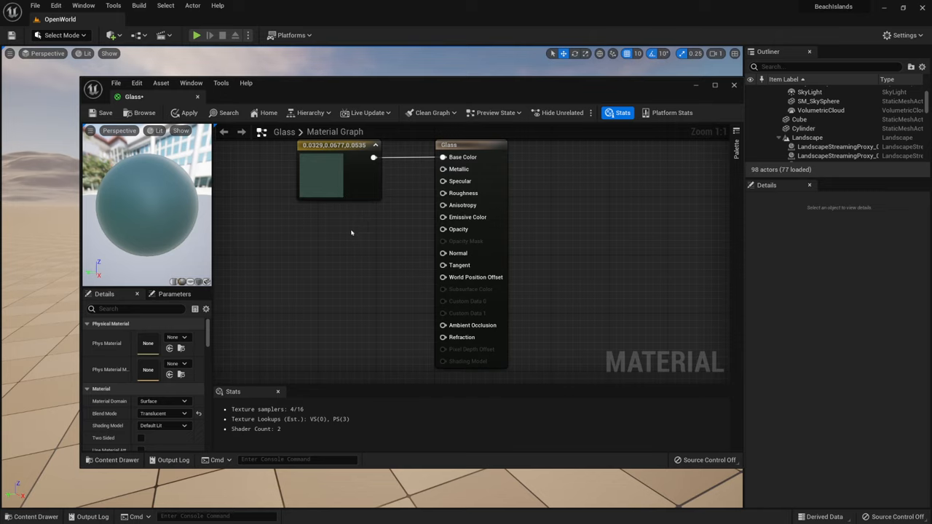
mouse_move(335, 233)
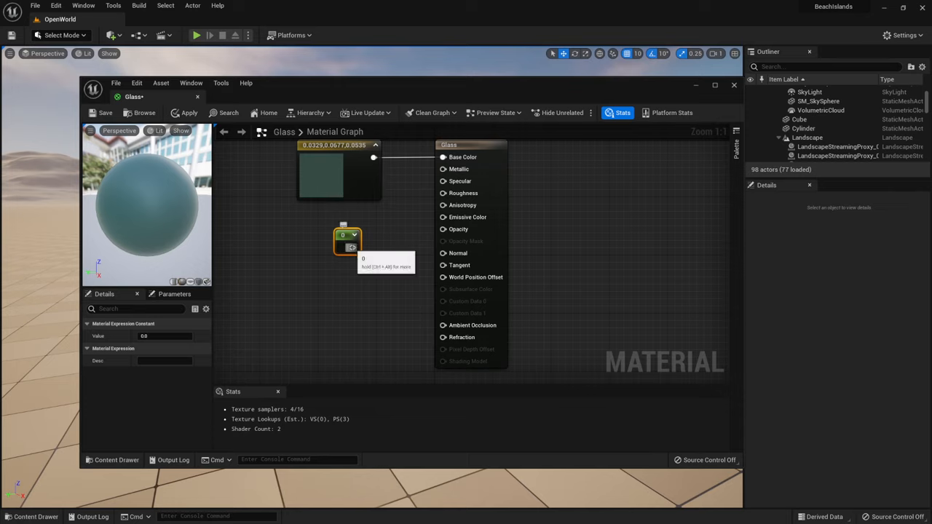
Step: Wire the constant value of 1 into the Metallic input
left_click_drag(352, 248, 443, 169)
type("1")
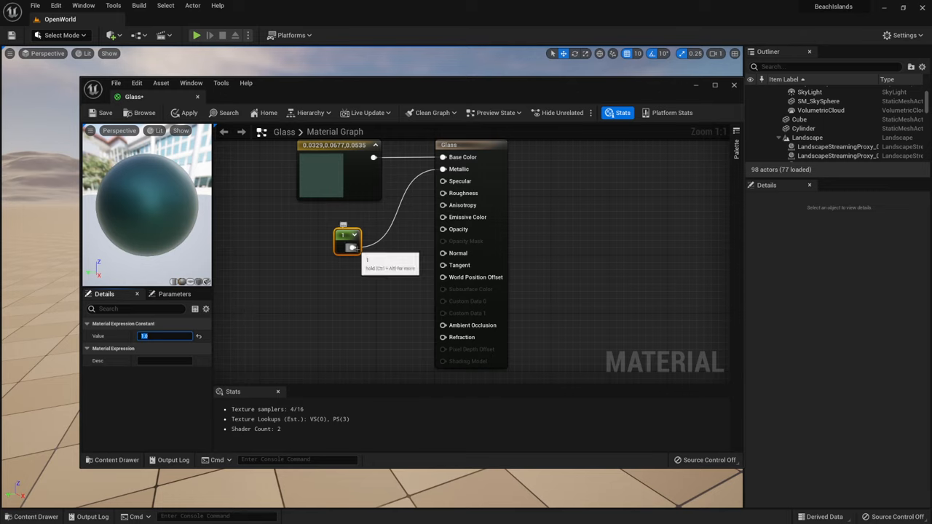
mouse_move(420, 204)
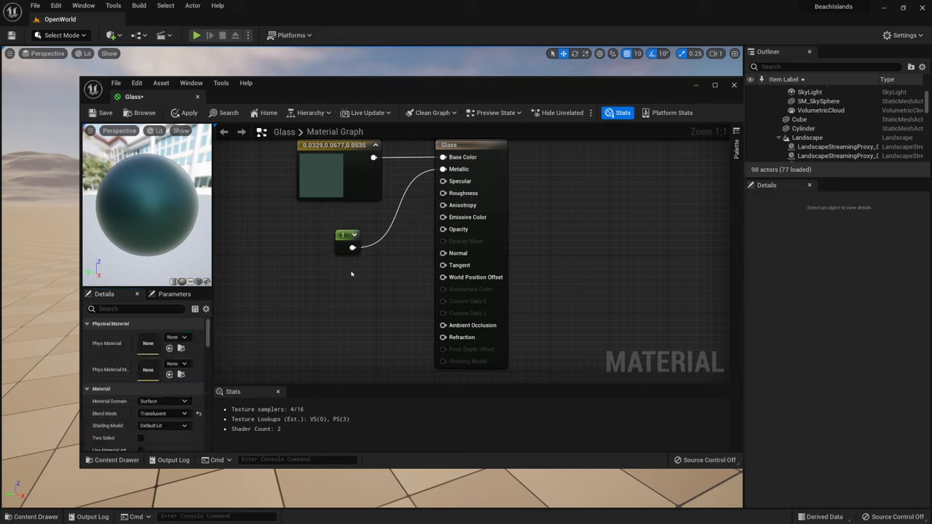
mouse_move(353, 288)
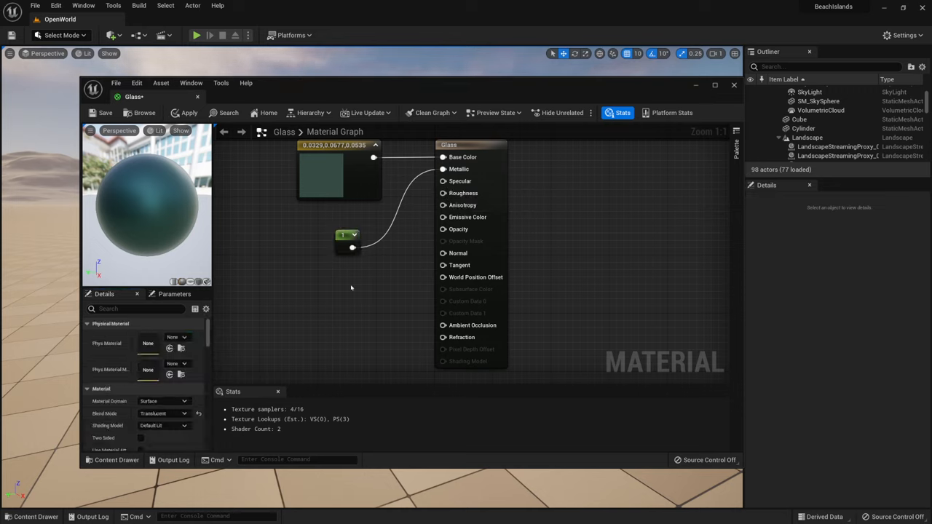
Step: Add constants for Roughness and a 0.5 constant wired to Opacity
left_click(356, 284)
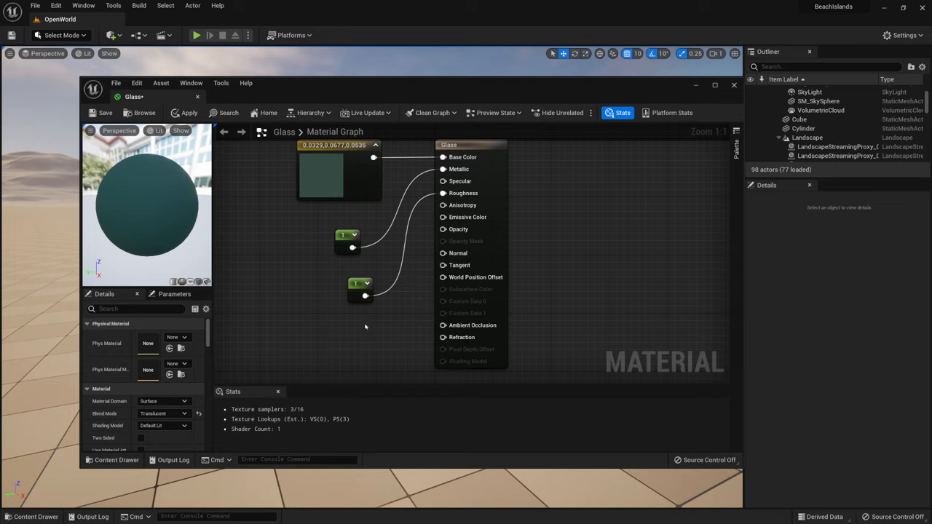
left_click(379, 335)
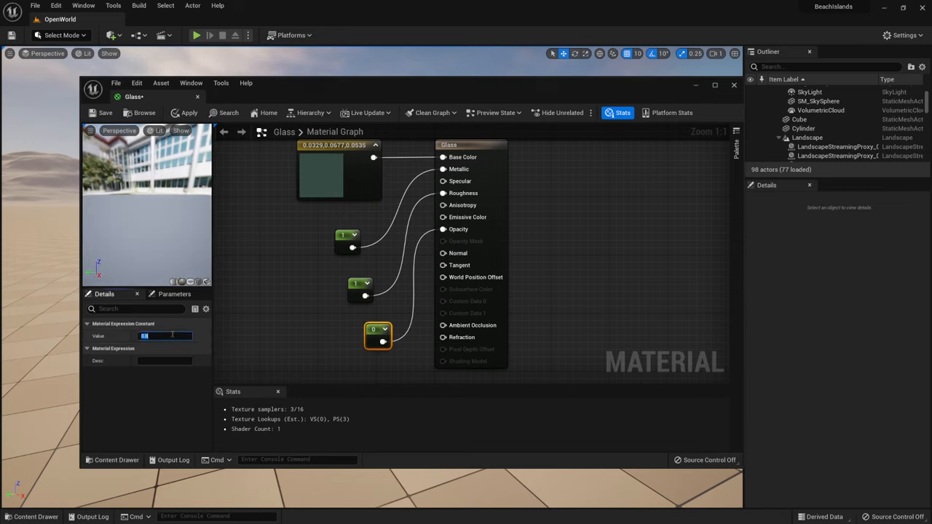
type("0.5")
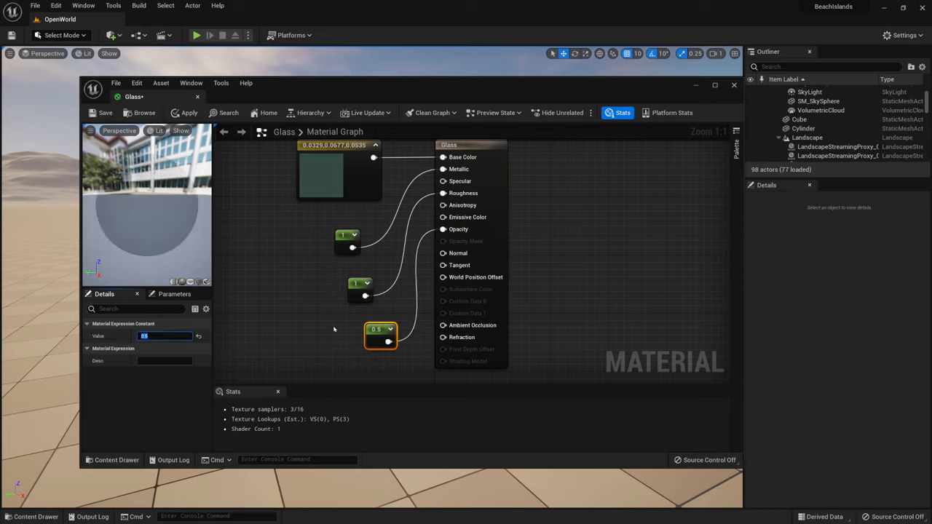
left_click_drag(382, 329, 340, 312)
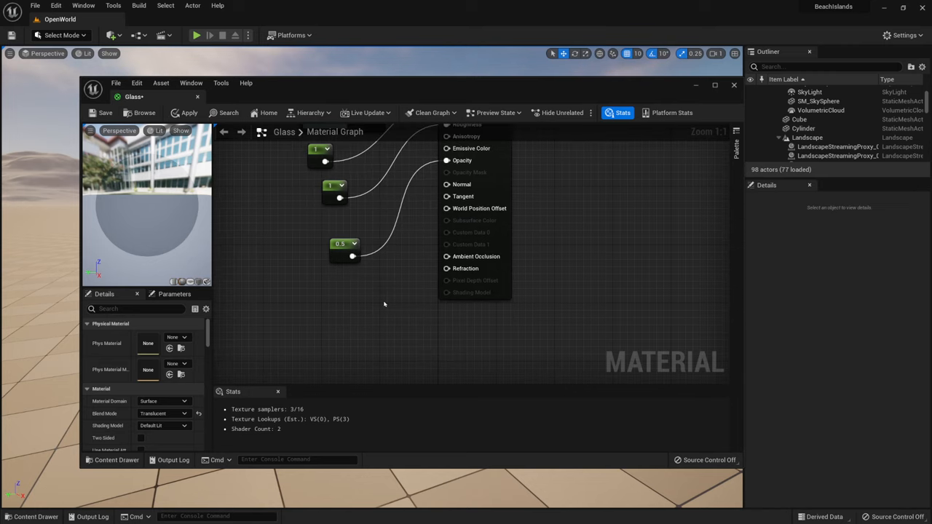
mouse_move(385, 305)
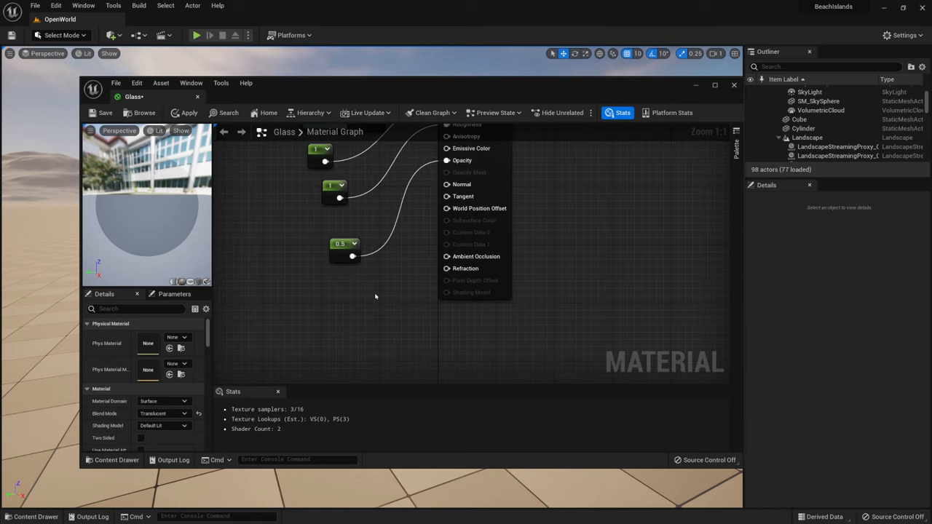
Step: Place a Lerp node and a Fresnel node to blend the refraction input
left_click(404, 298)
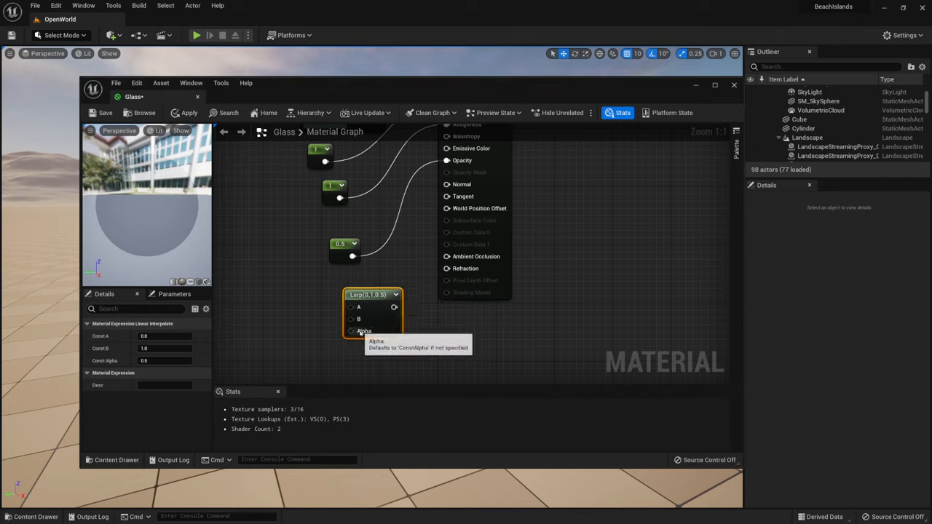
mouse_move(281, 347)
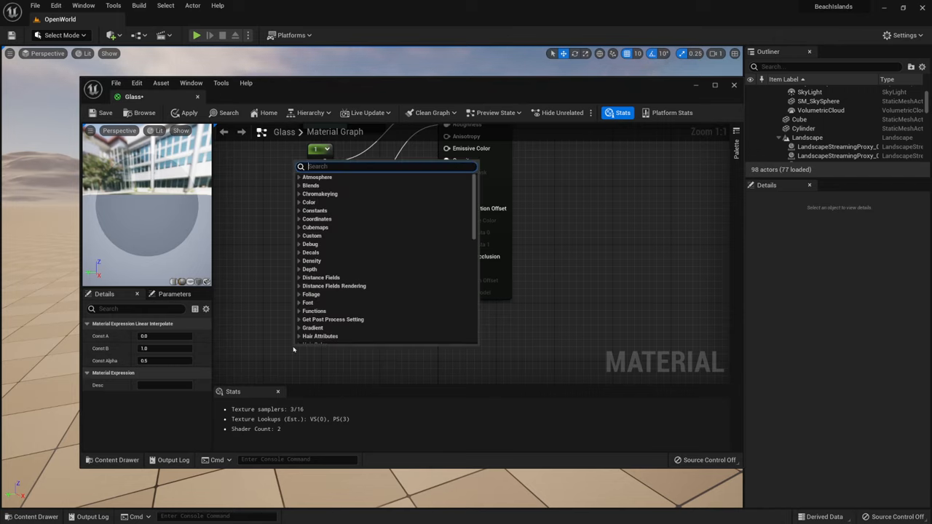
type("fres")
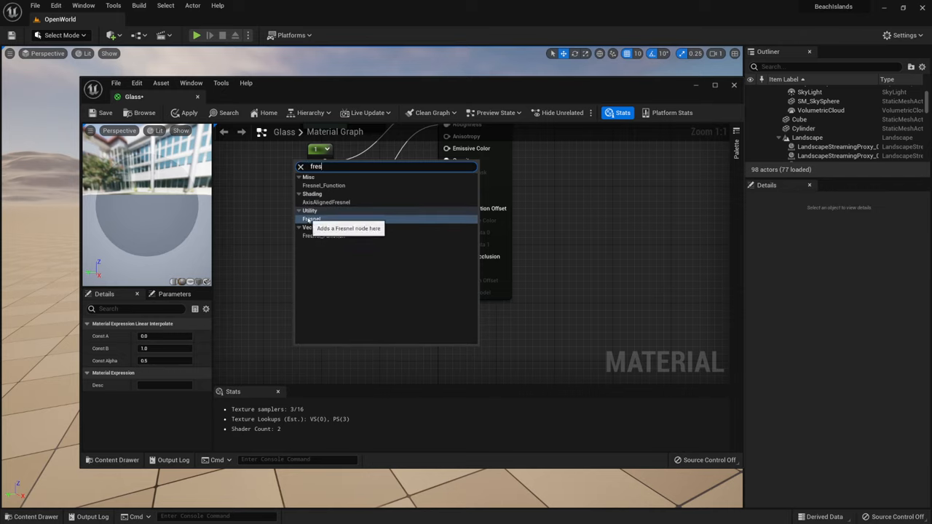
left_click(311, 218)
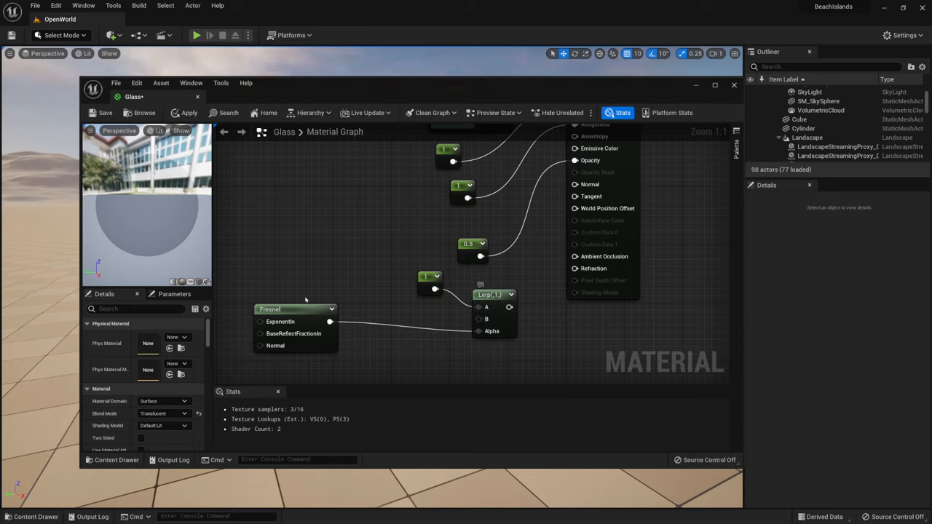
mouse_move(398, 312)
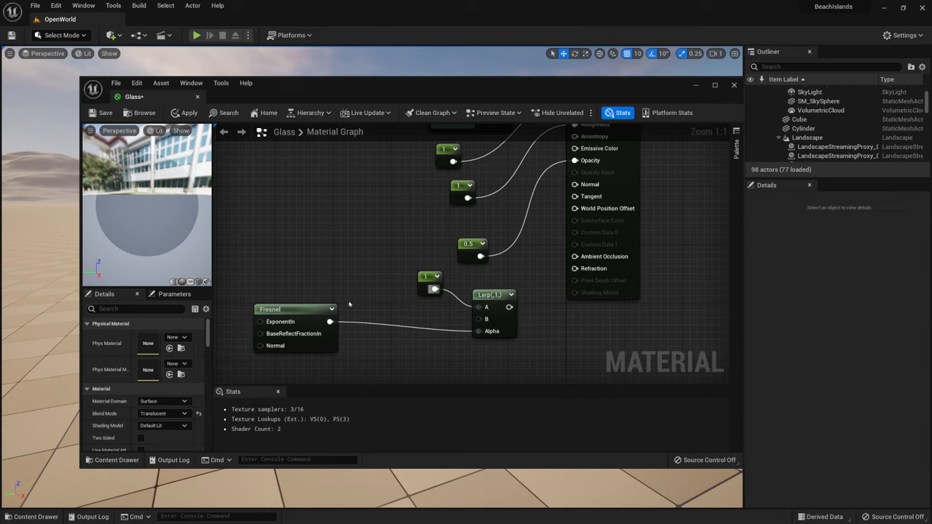
mouse_move(399, 303)
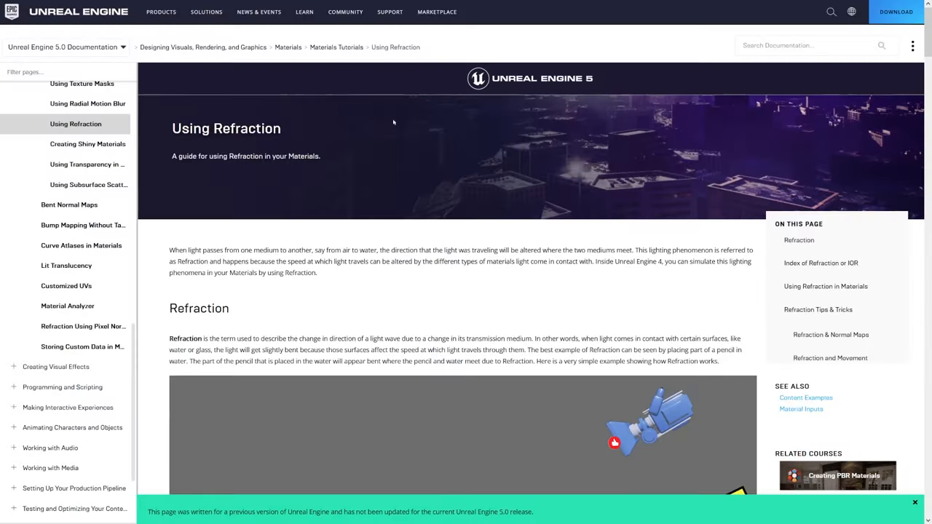
Step: Scroll the Using Refraction docs page down to the Glass row of the IOR table
scroll("down", 3)
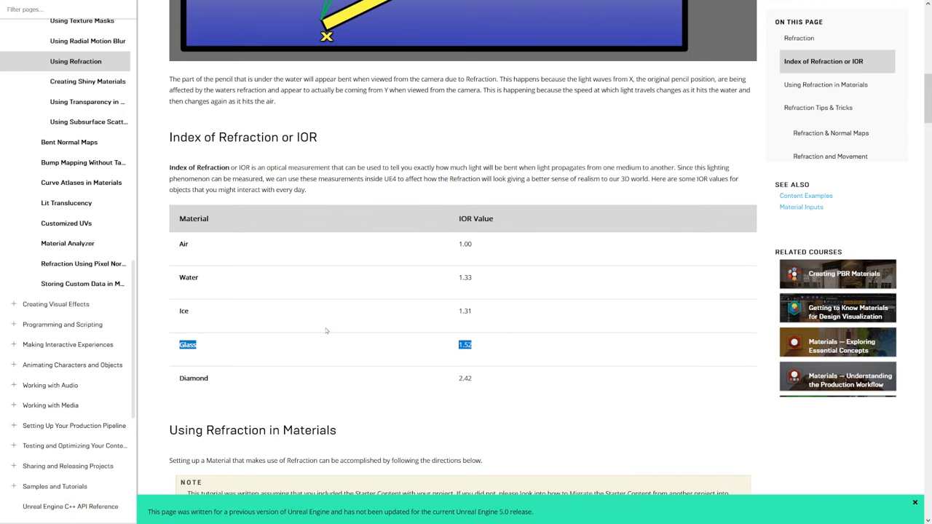
scroll("down", 3)
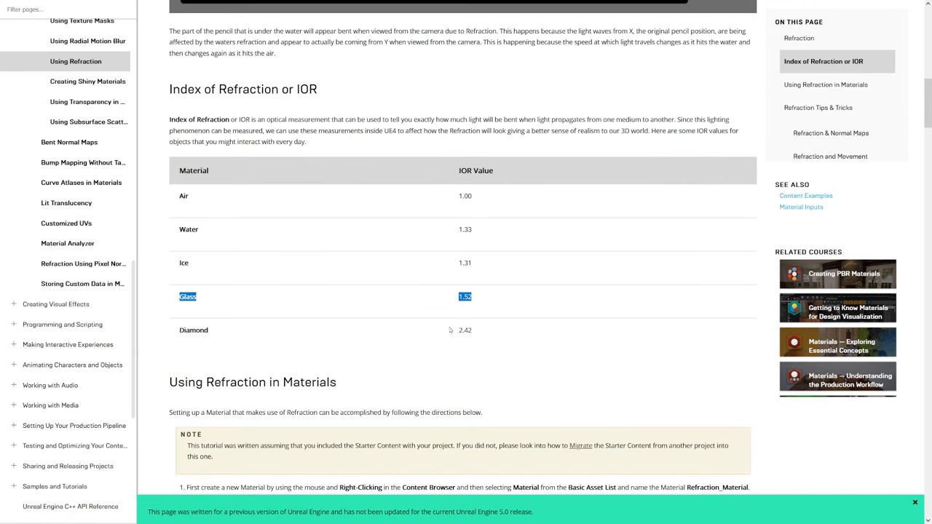
scroll("down", 3)
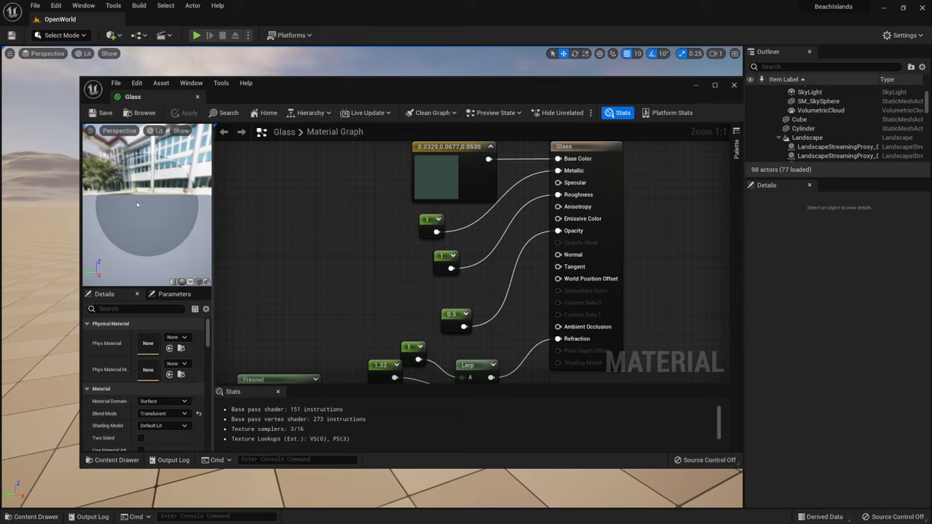
mouse_move(192, 262)
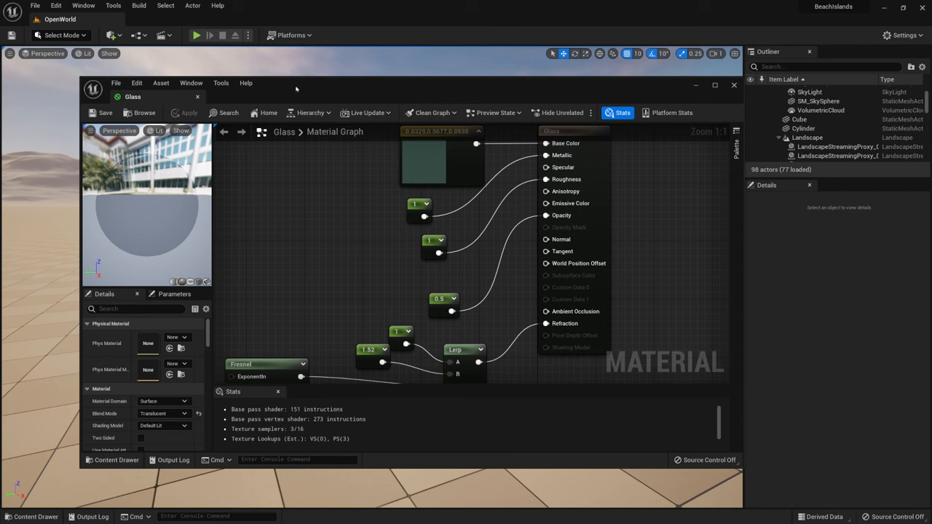
Step: Enlarge the material editor window to see the full refraction graph
left_click_drag(297, 84, 467, 104)
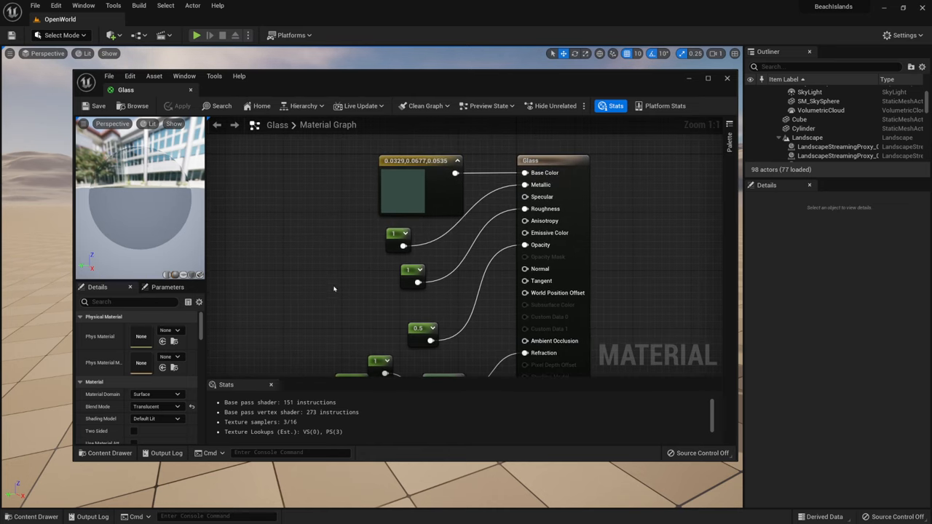
mouse_move(492, 207)
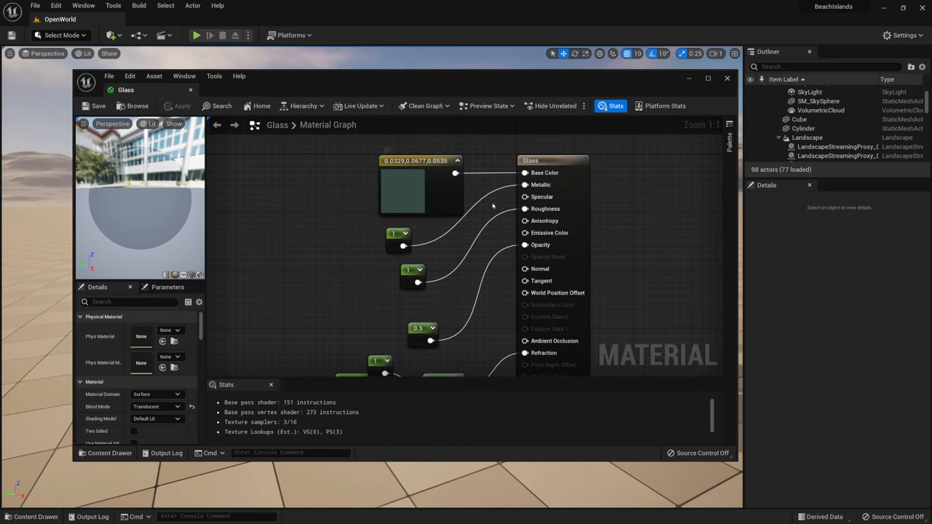
Step: Convert the colour constant to a TintColor parameter and the roughness constant to Roughness
right_click(419, 187)
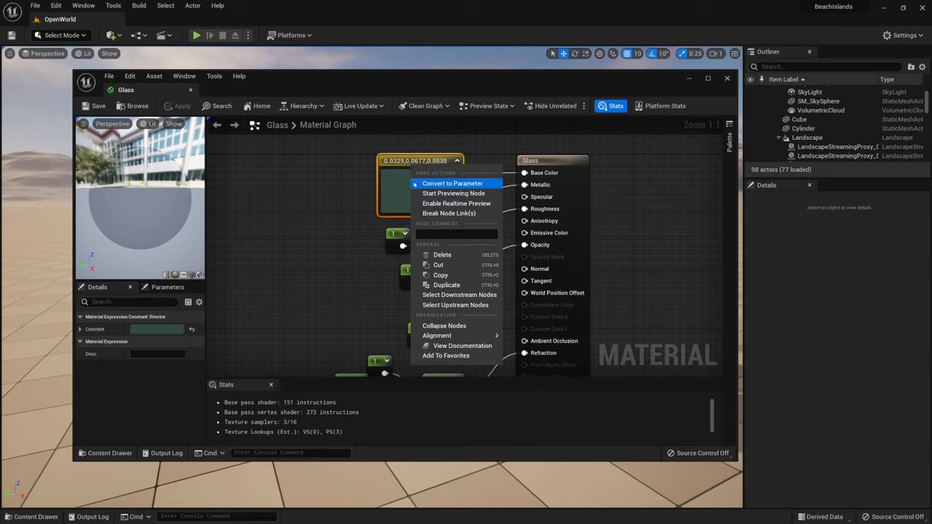
left_click(451, 184)
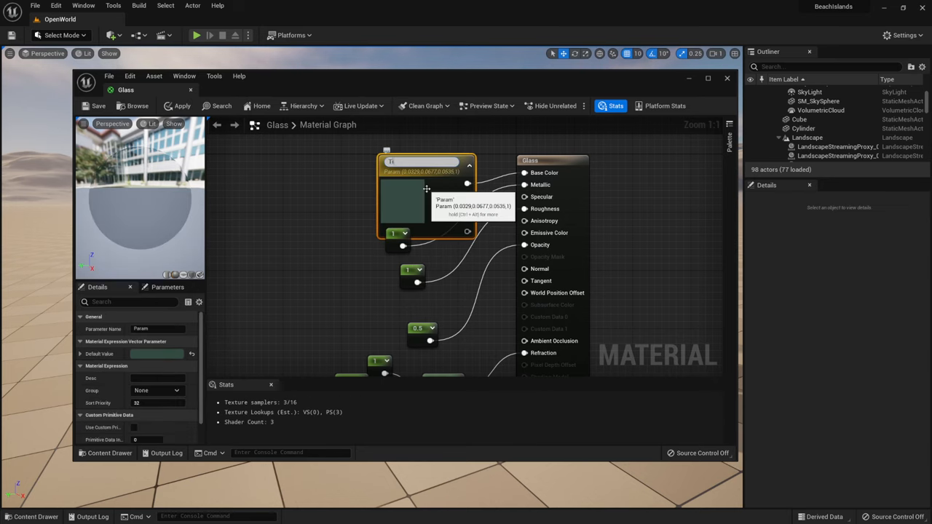
type("TintColor")
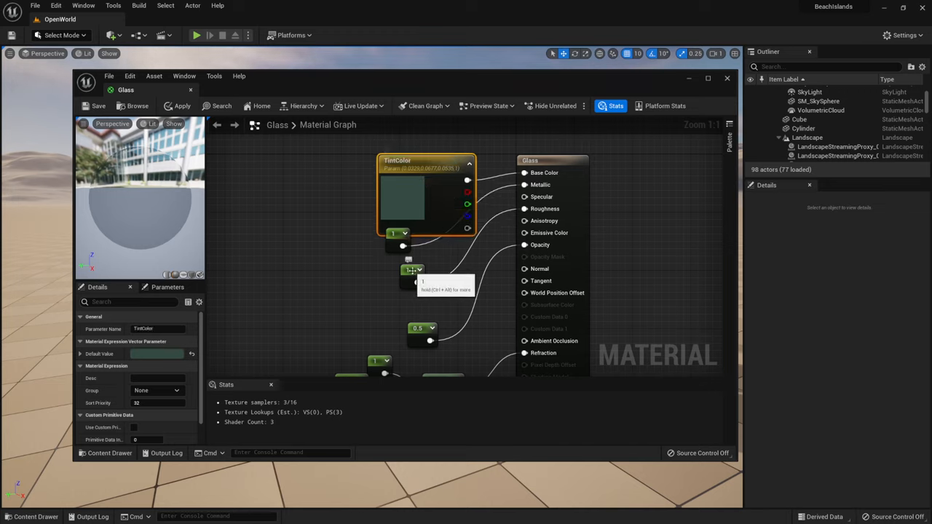
left_click(420, 271)
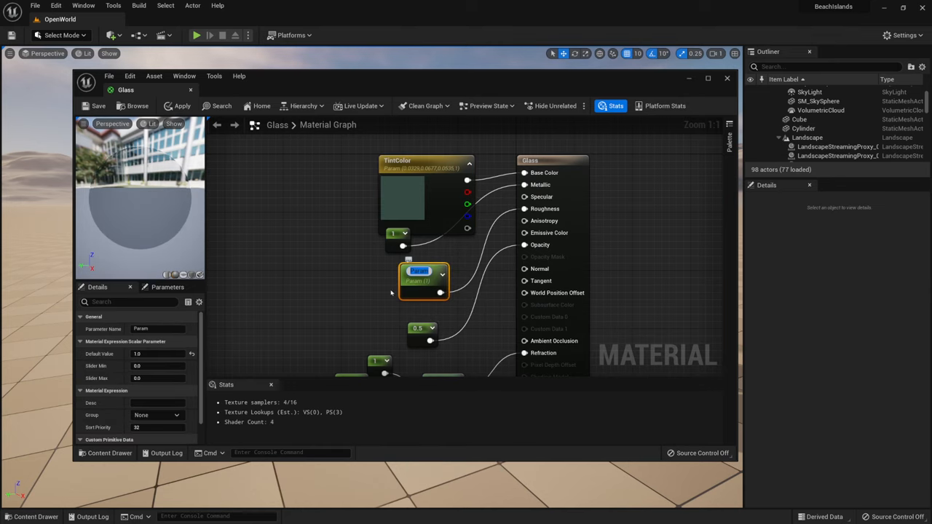
mouse_move(411, 295)
type("Roughness")
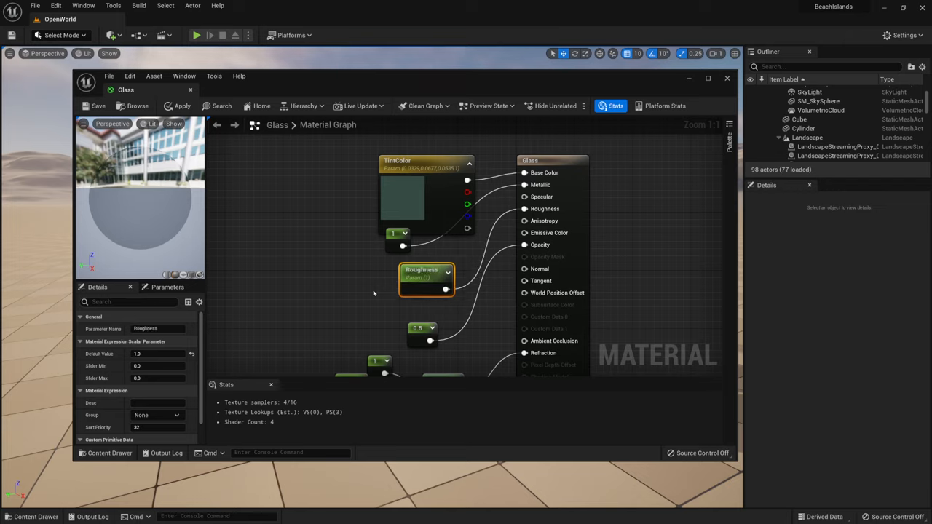
mouse_move(420, 328)
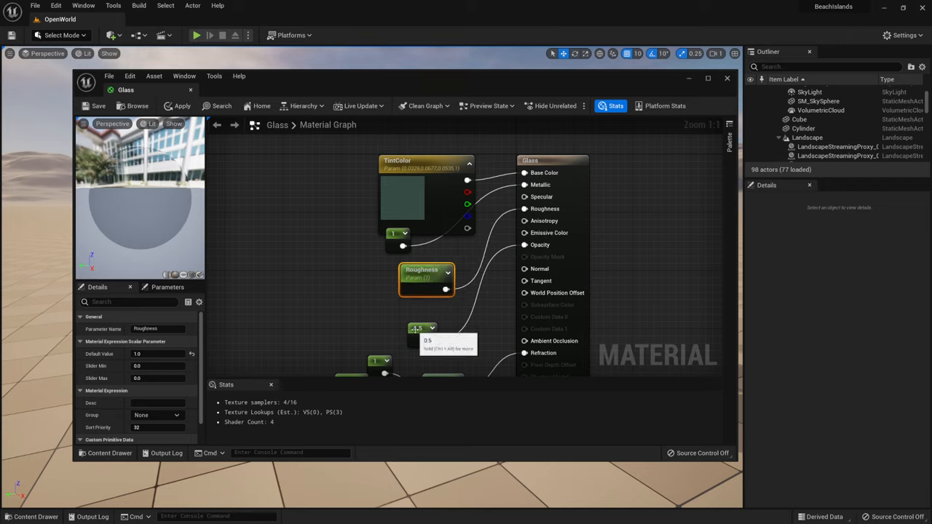
Step: Convert the opacity and 1.52 refraction constants to parameters and apply the material
right_click(422, 335)
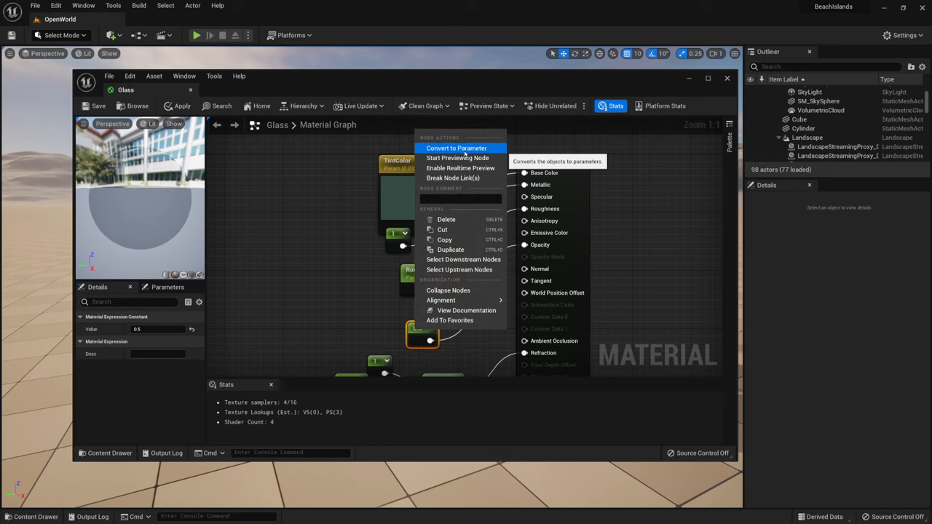
left_click(456, 149)
type("Opacity")
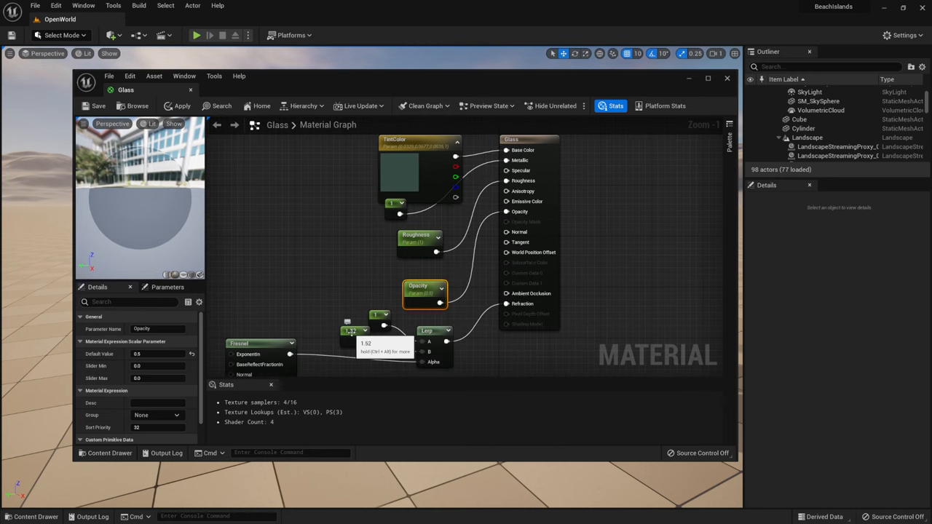
right_click(355, 337)
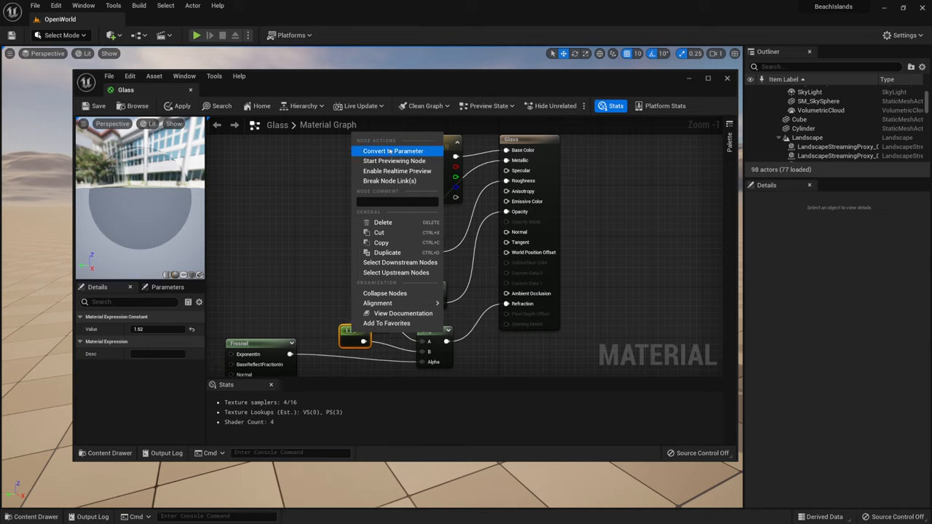
mouse_move(393, 150)
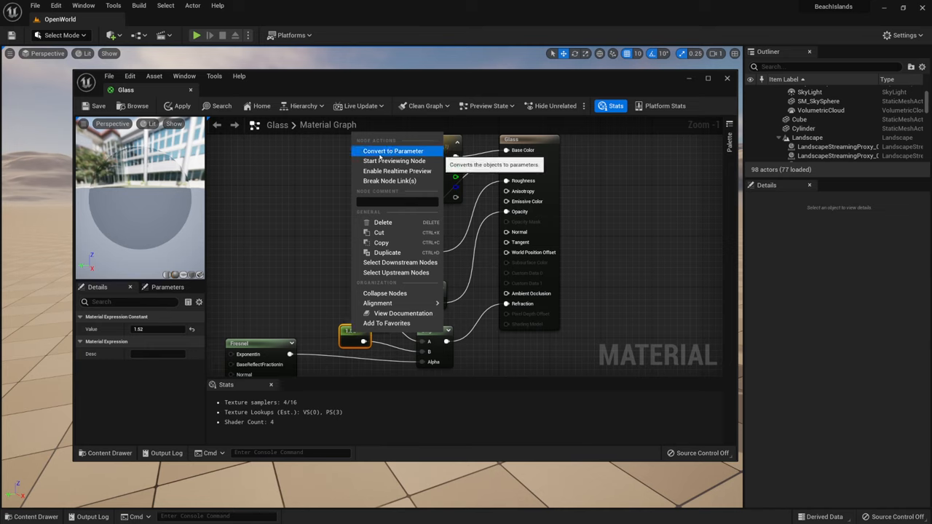
left_click(393, 150)
type("IOR")
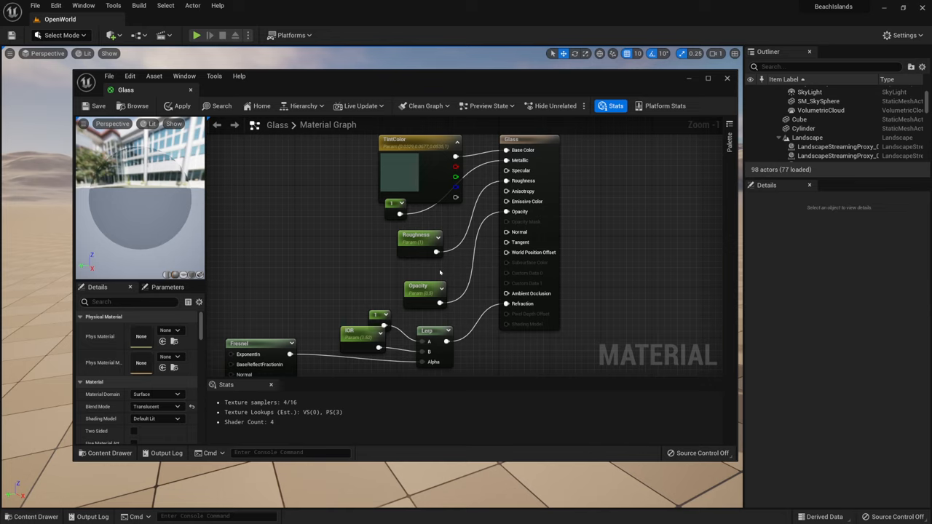
left_click(181, 104)
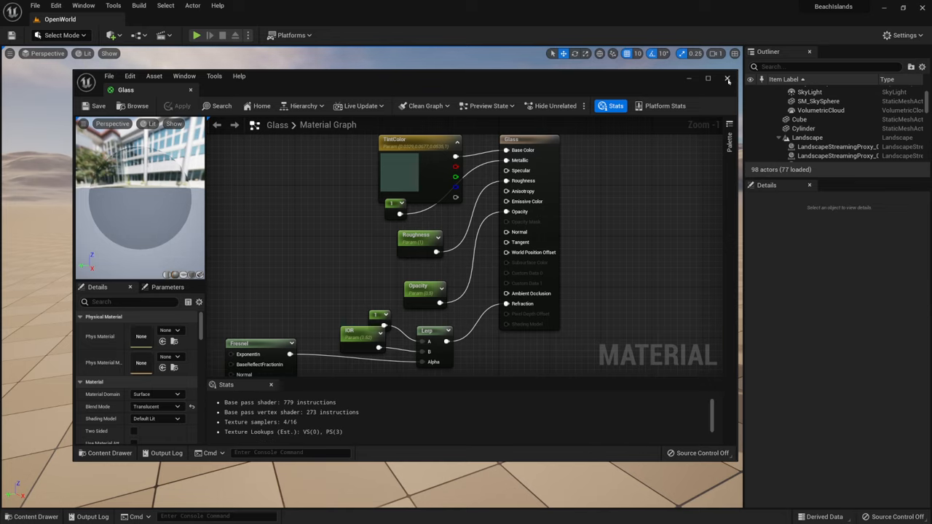
Step: Create the Glass_Inst material instance from Glass and assign it to the four meshes
left_click(727, 79)
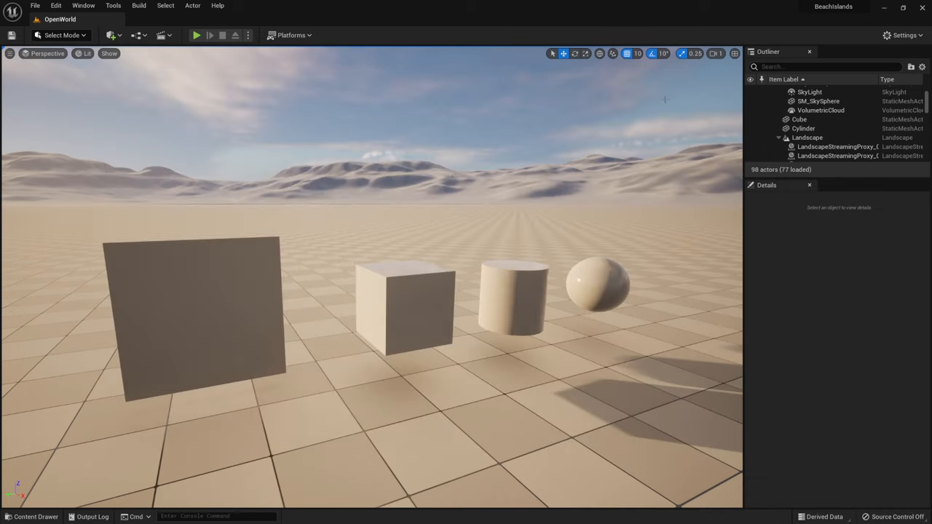
left_click(30, 516)
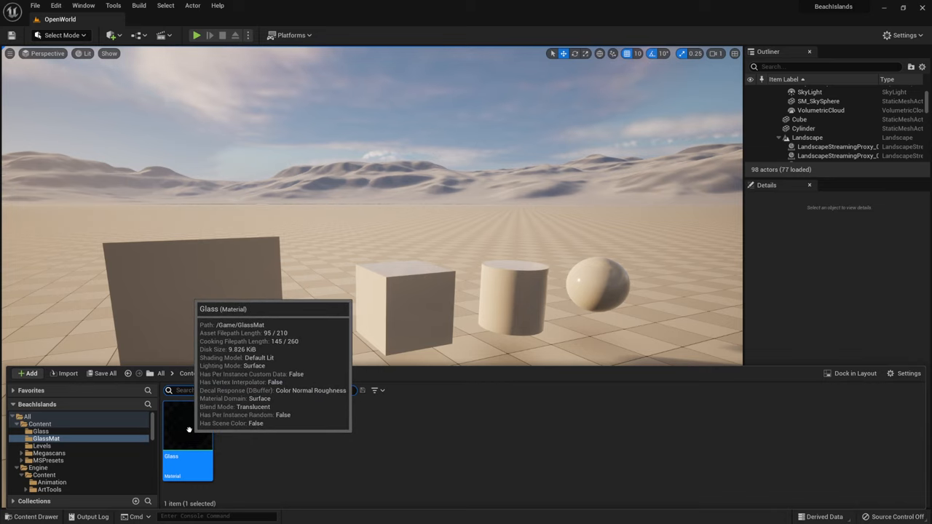
right_click(186, 429)
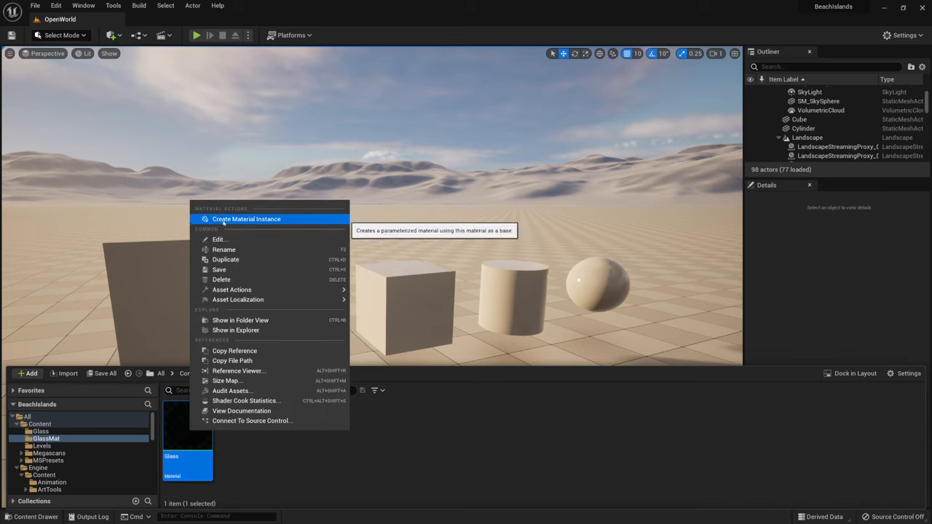
left_click(247, 218)
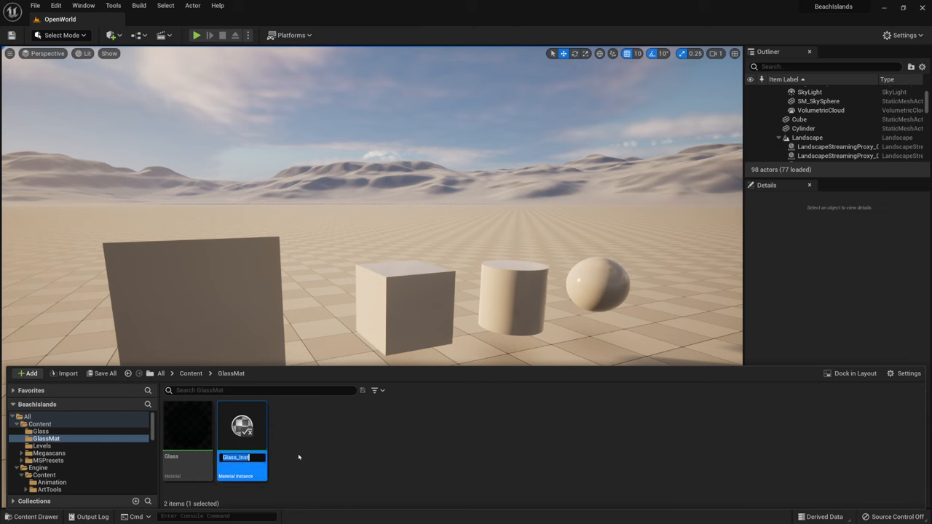
mouse_move(240, 425)
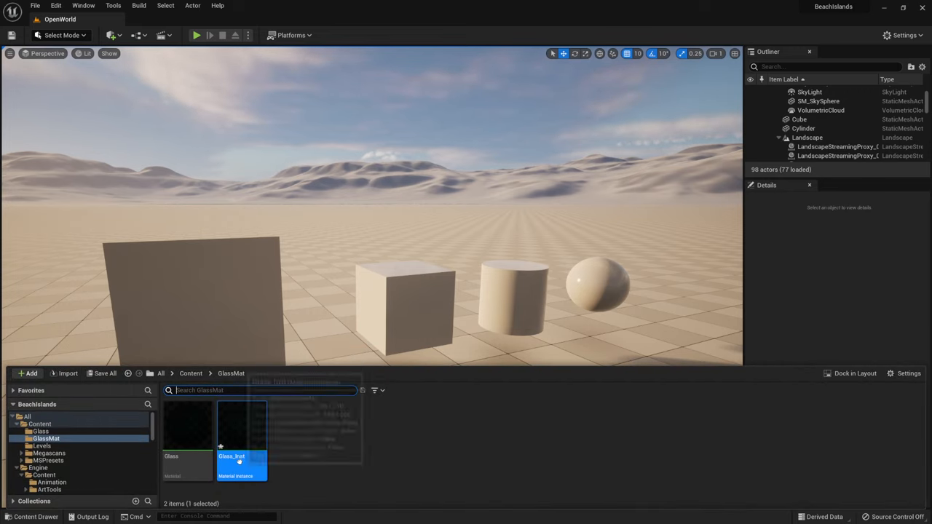
mouse_move(253, 431)
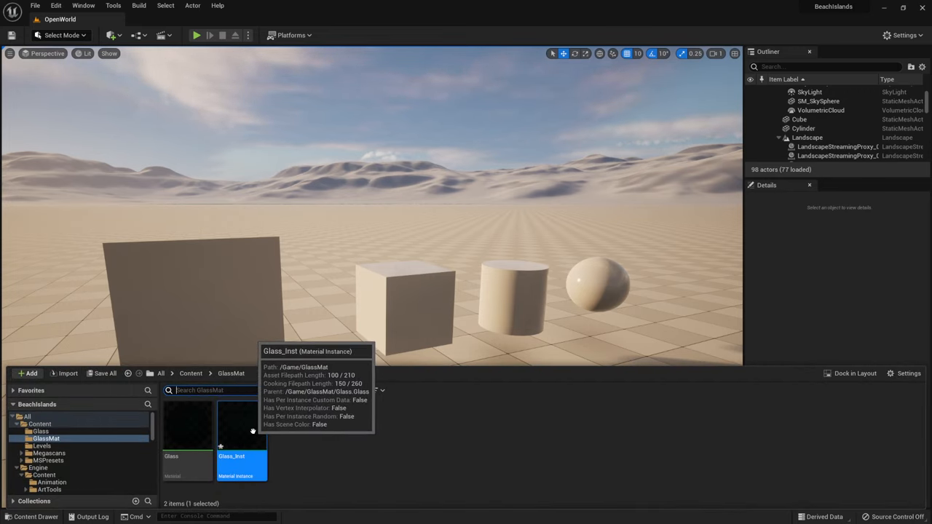
left_click(35, 516)
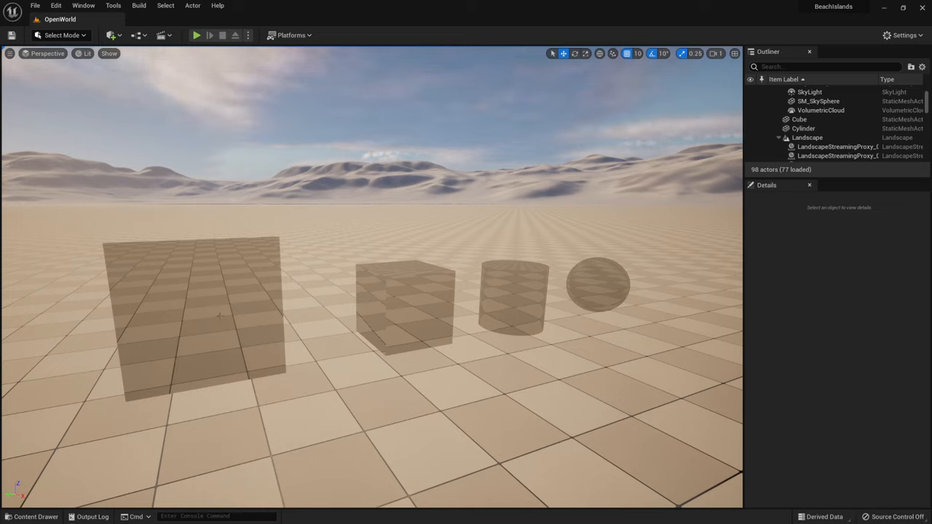
Step: Enable Two Sided on the Glass material and save it
left_click(193, 318)
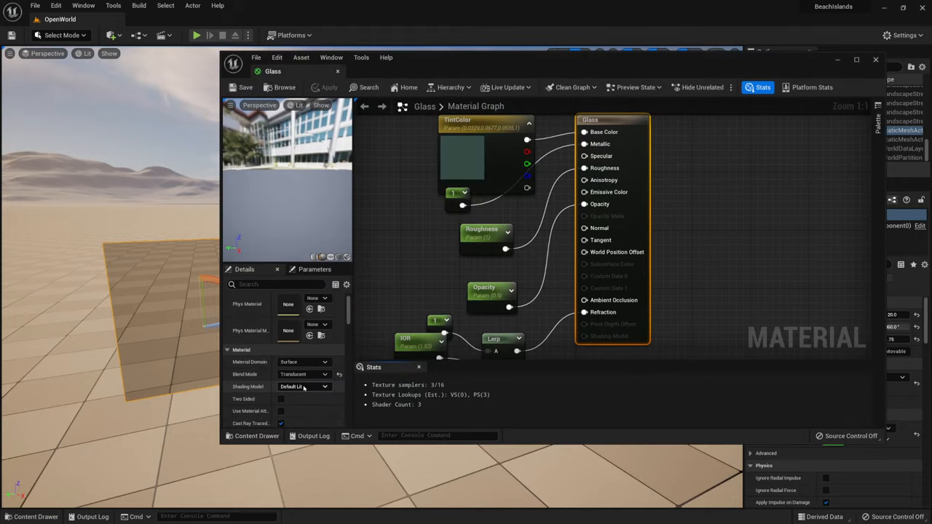
left_click(281, 399)
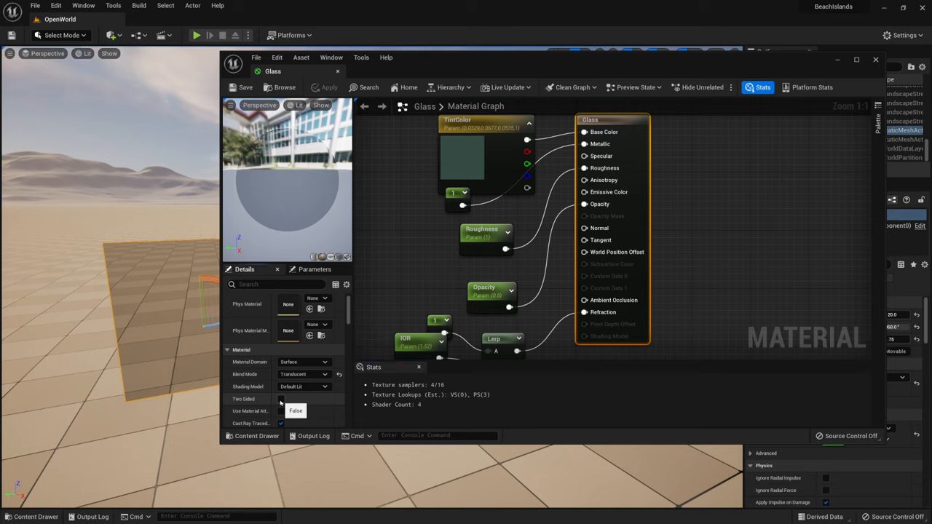
left_click(281, 399)
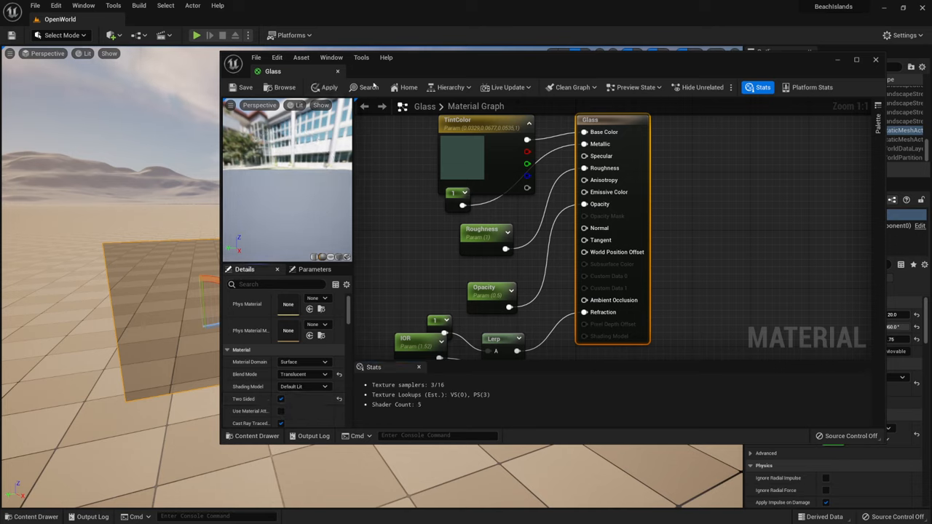
left_click(245, 87)
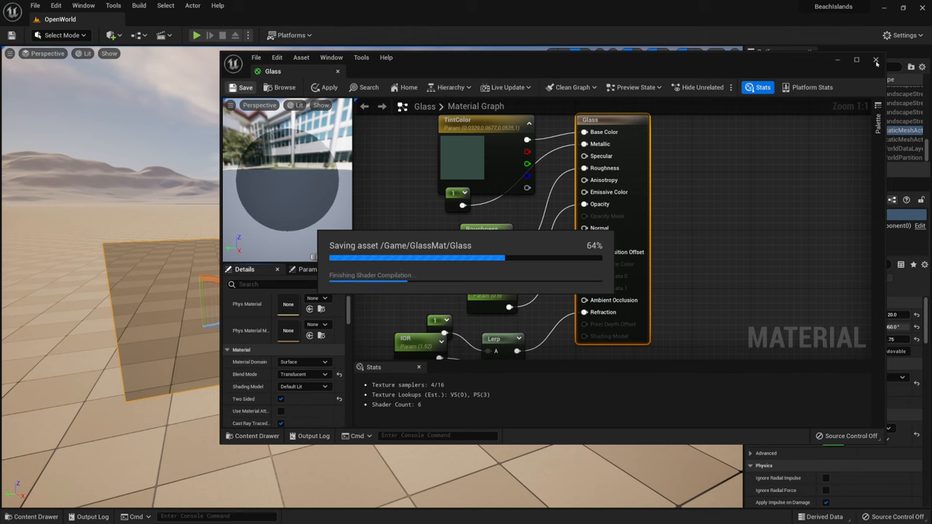
left_click(877, 61)
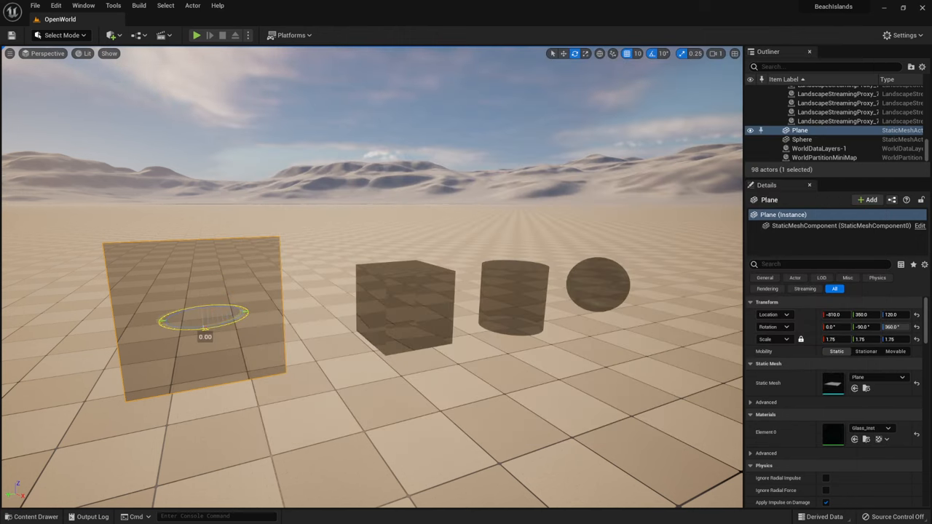
Step: Rotate the glass plane with the gizmo to inspect its back face
left_click_drag(205, 318, 230, 327)
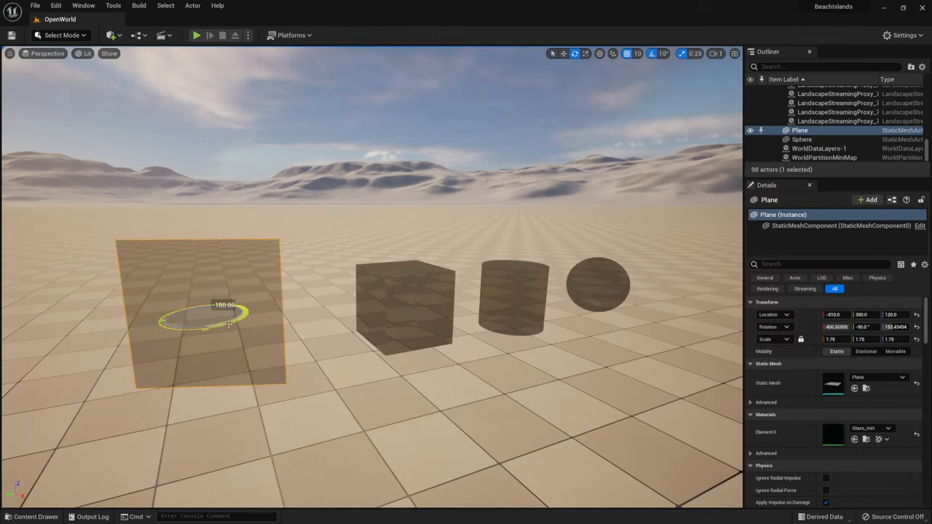
left_click_drag(226, 318, 207, 328)
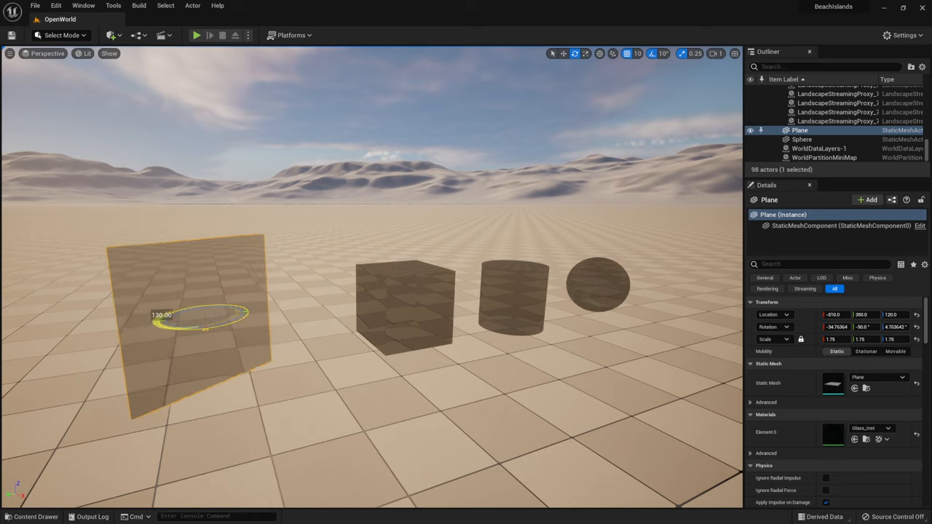
left_click_drag(211, 313, 233, 299)
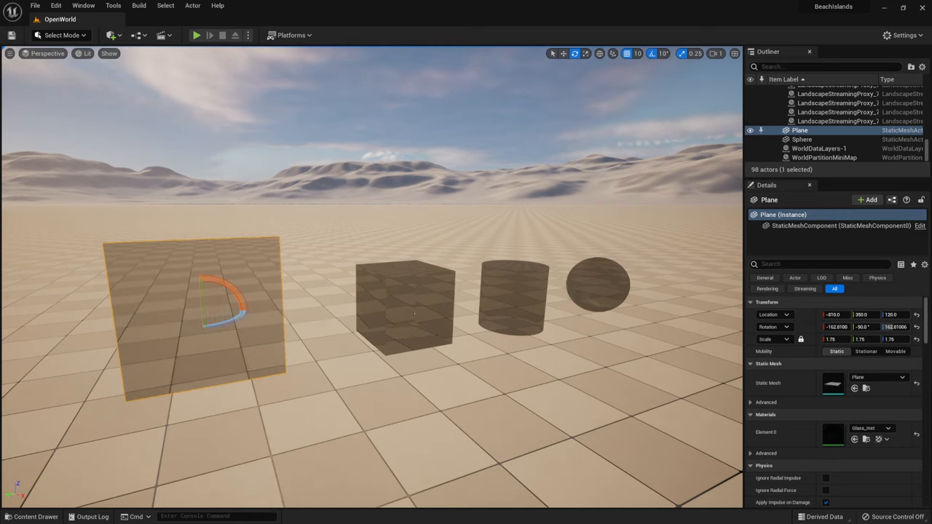